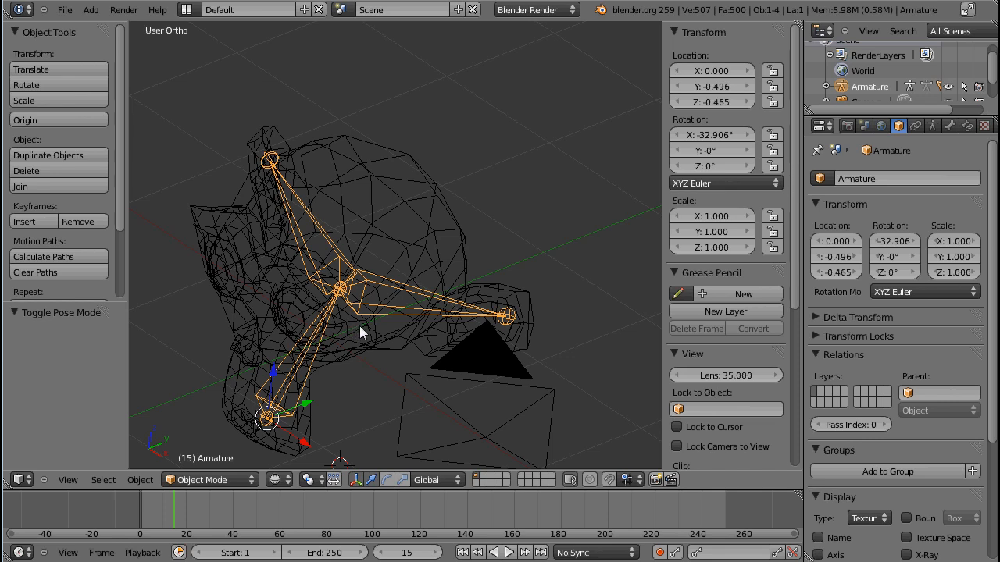
mouse_move(383, 353)
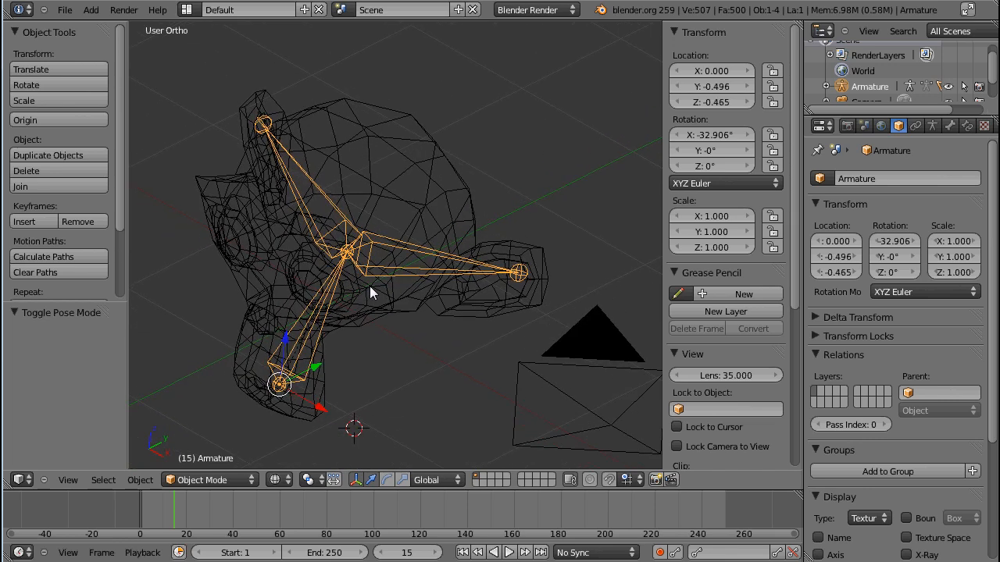
mouse_move(336, 250)
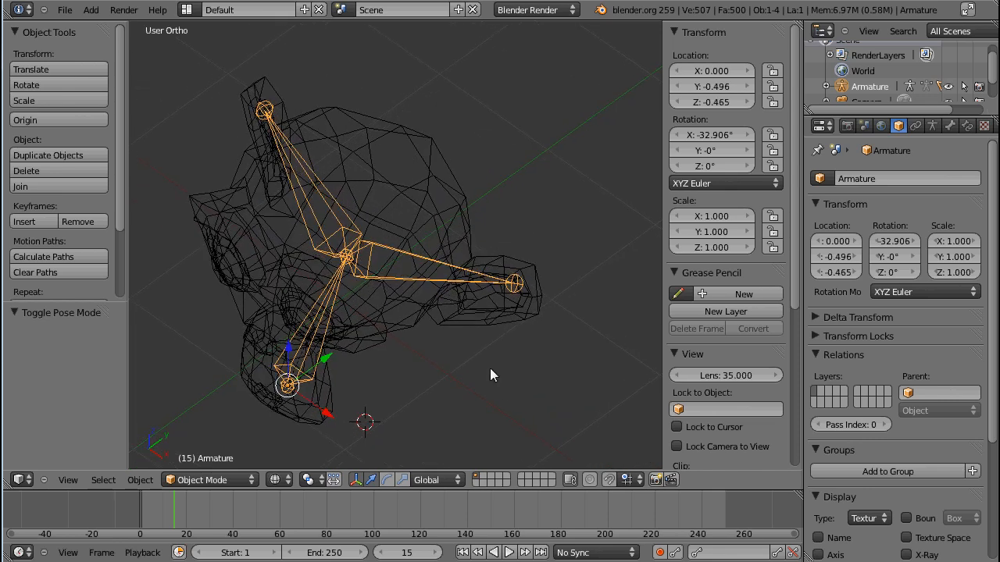
mouse_move(422, 194)
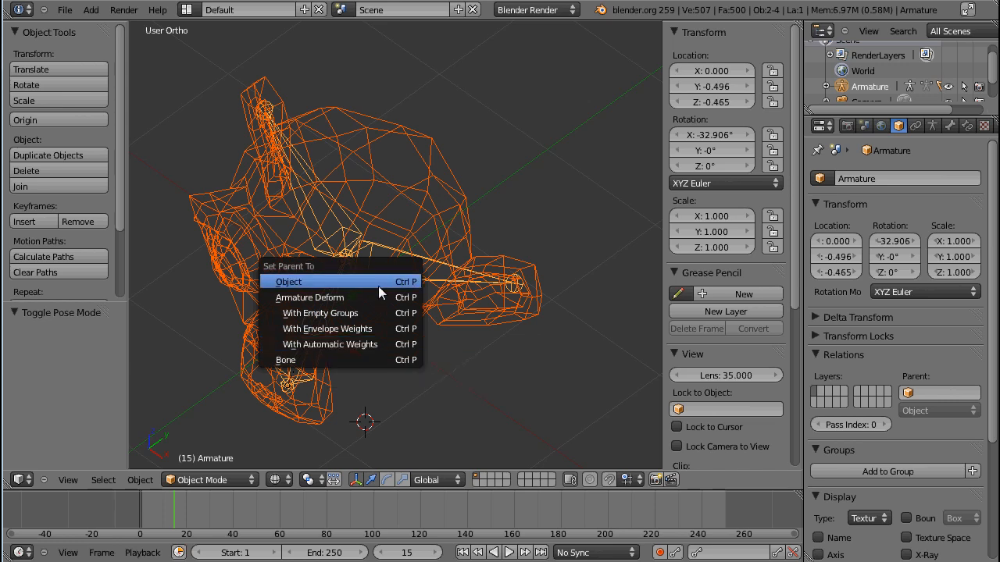
mouse_move(406, 290)
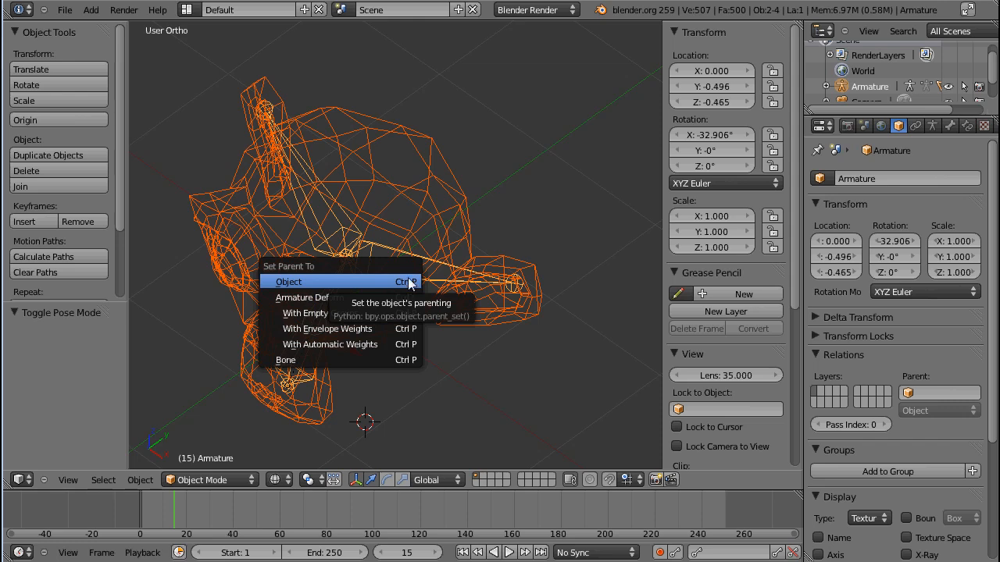
mouse_move(392, 293)
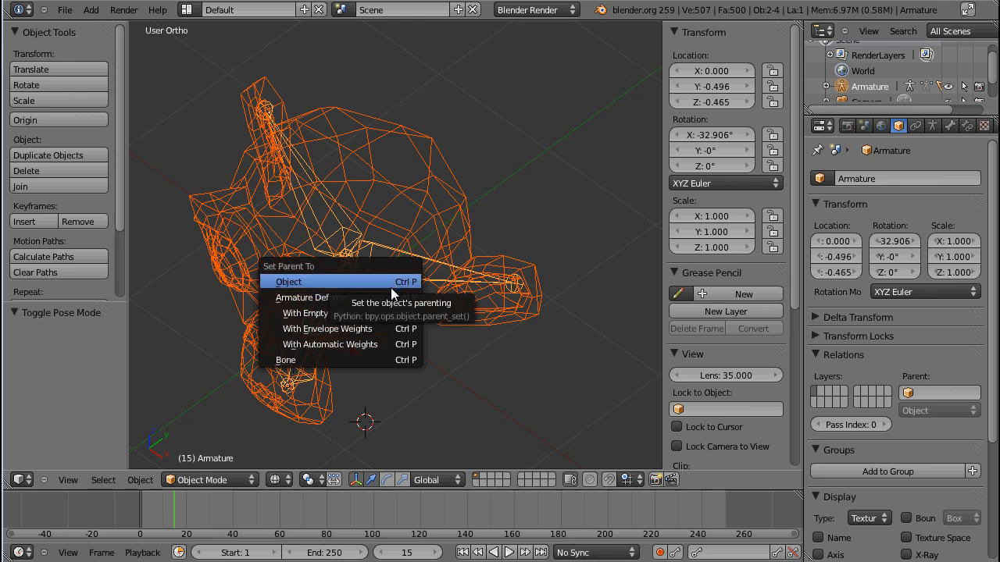
mouse_move(310, 296)
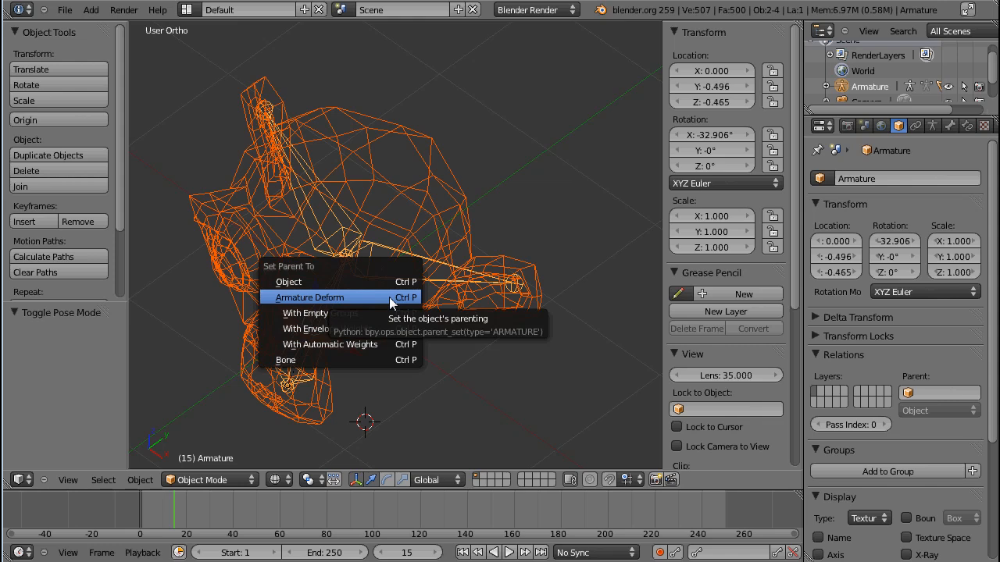
mouse_move(412, 306)
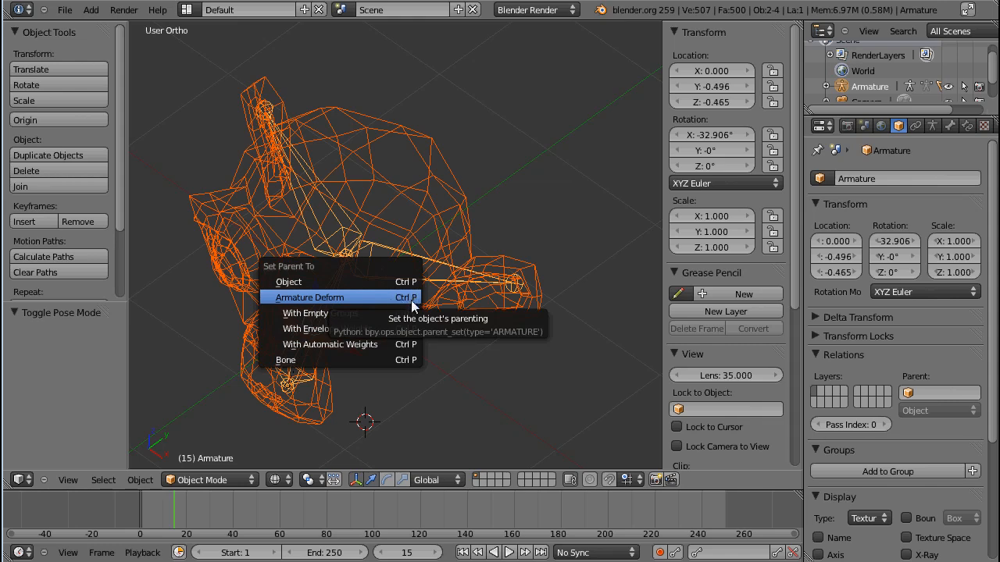
mouse_move(336, 313)
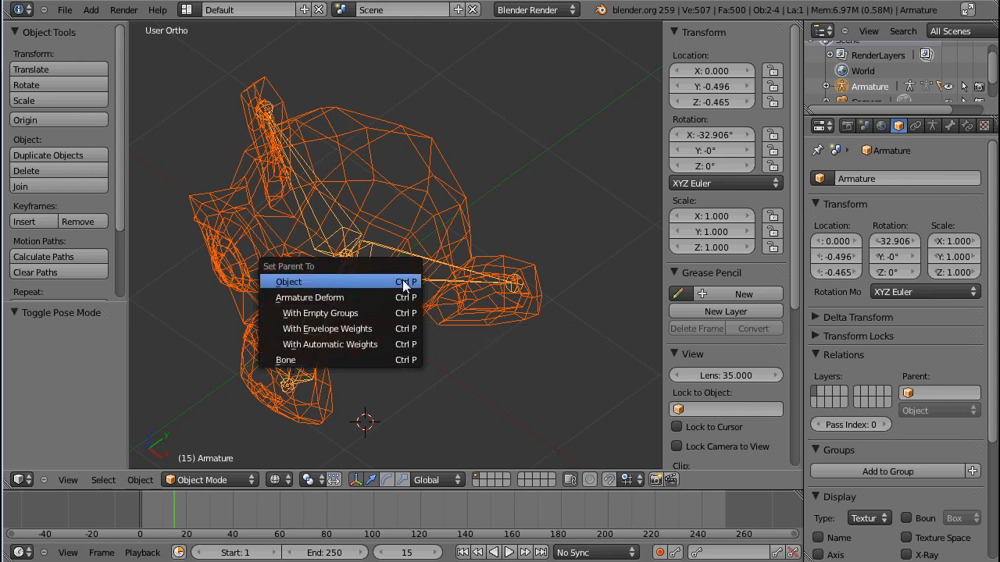
mouse_move(309, 298)
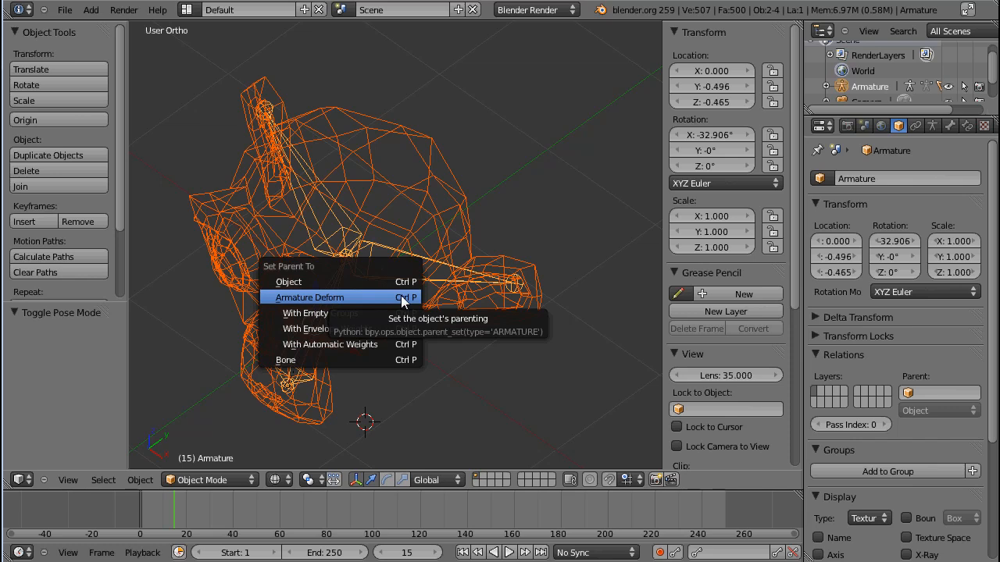
mouse_move(318, 313)
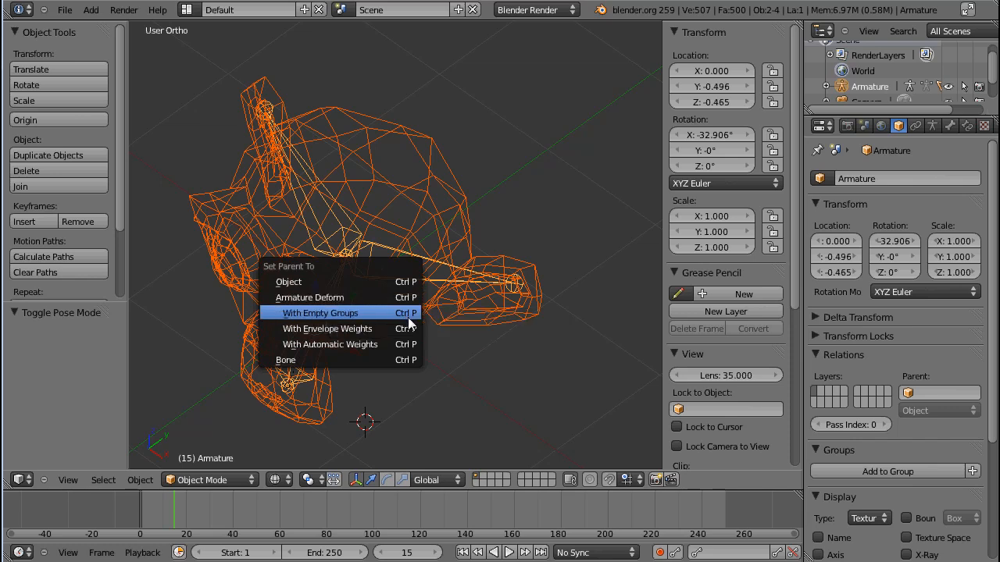
mouse_move(414, 322)
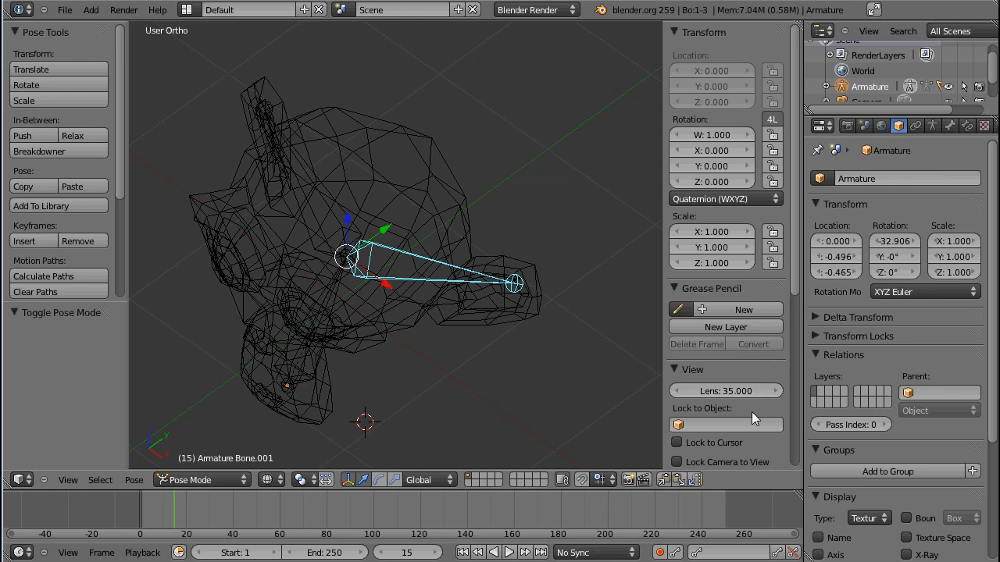
Step: Rename the bone to LeftEar and show the Monkey mesh's Object Data vertex groups
scroll("down", 3)
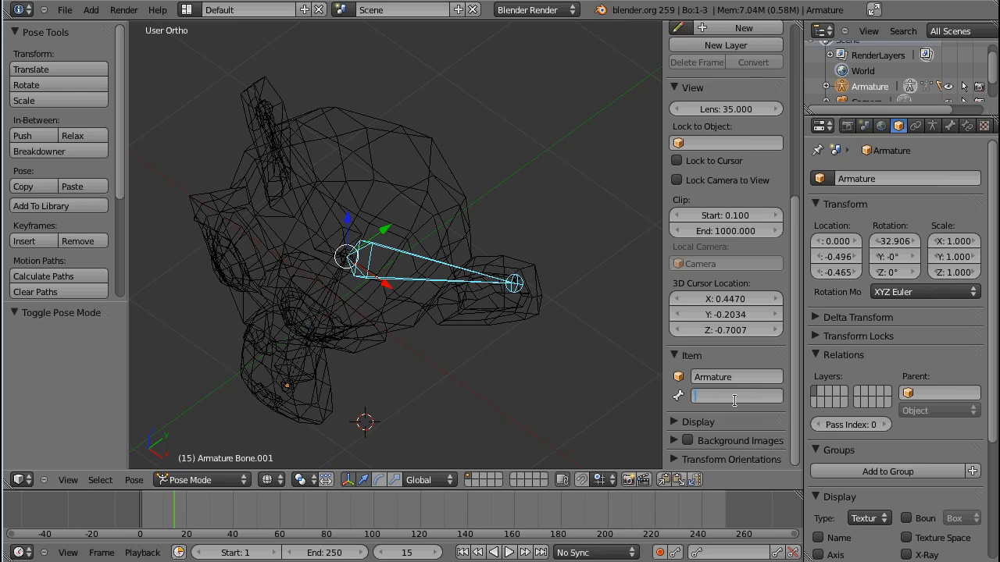
type("LeftEa")
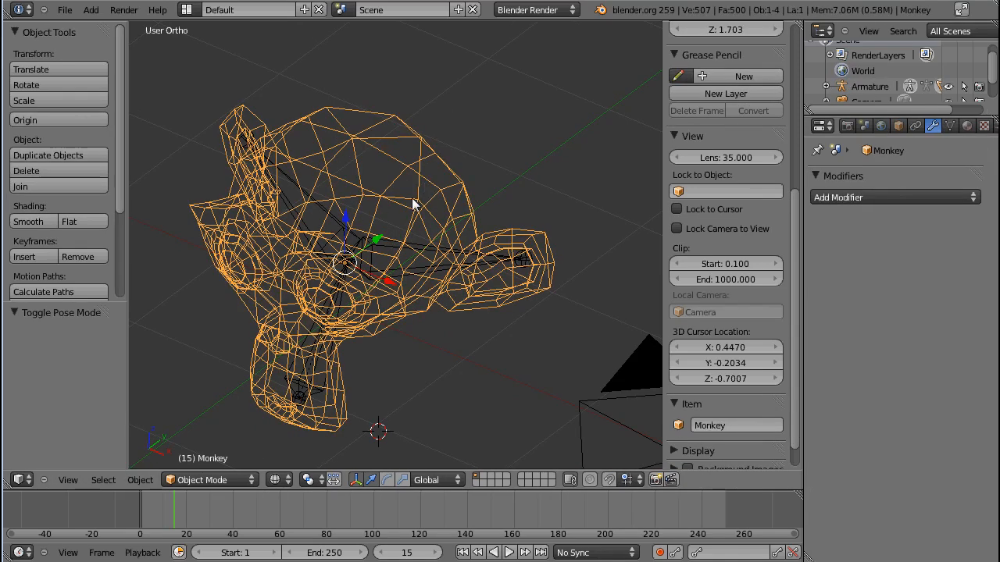
left_click(950, 126)
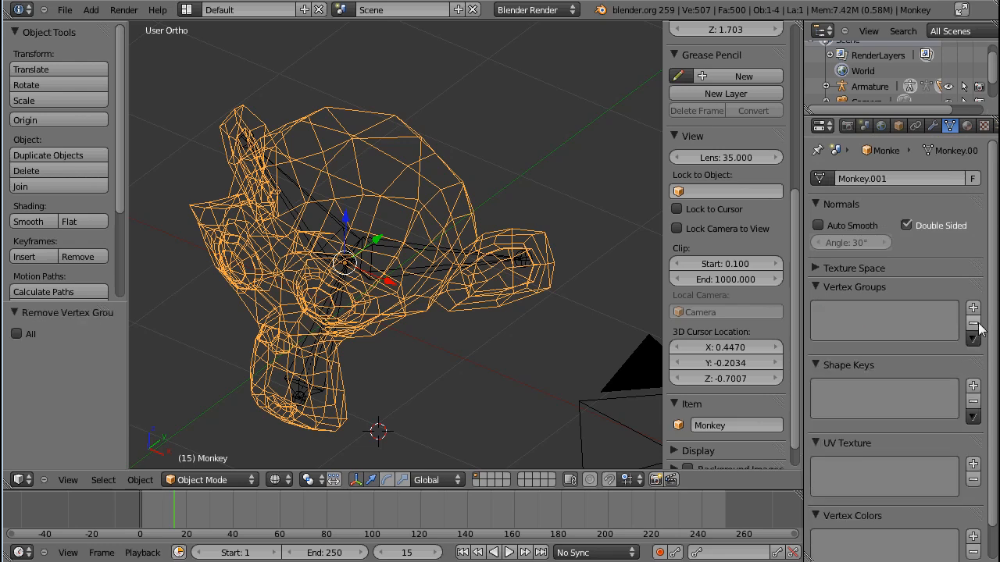
mouse_move(924, 311)
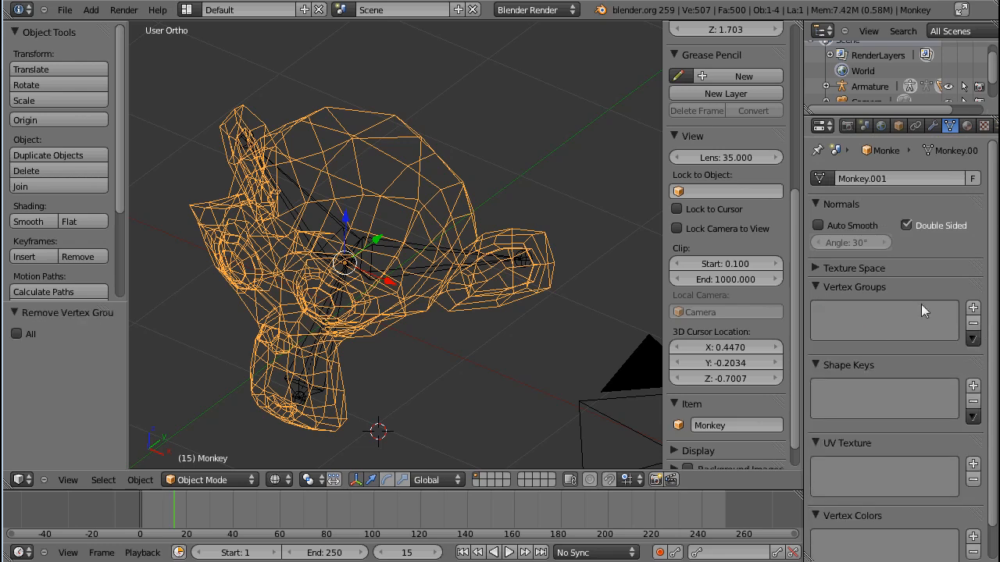
mouse_move(851, 315)
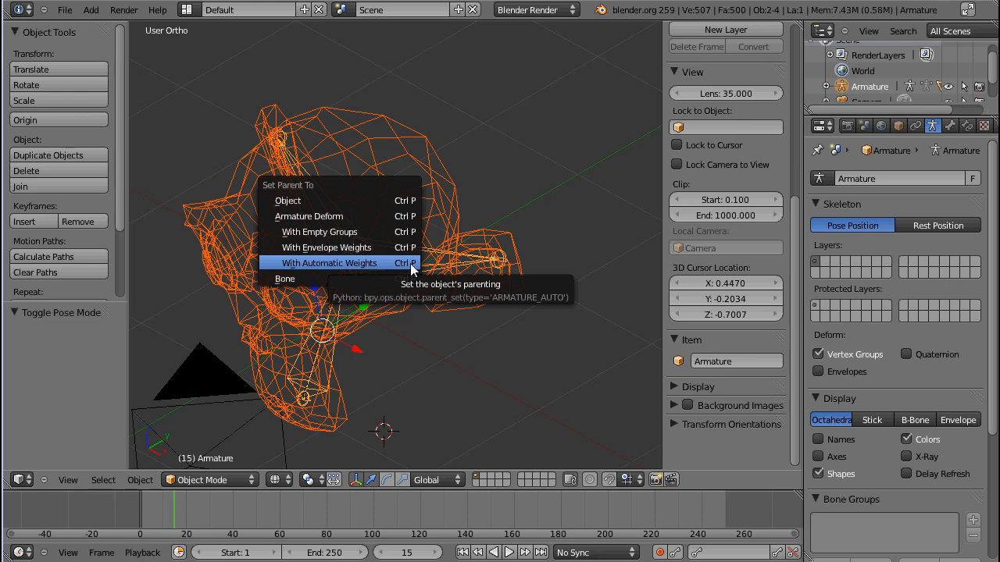
mouse_move(402, 269)
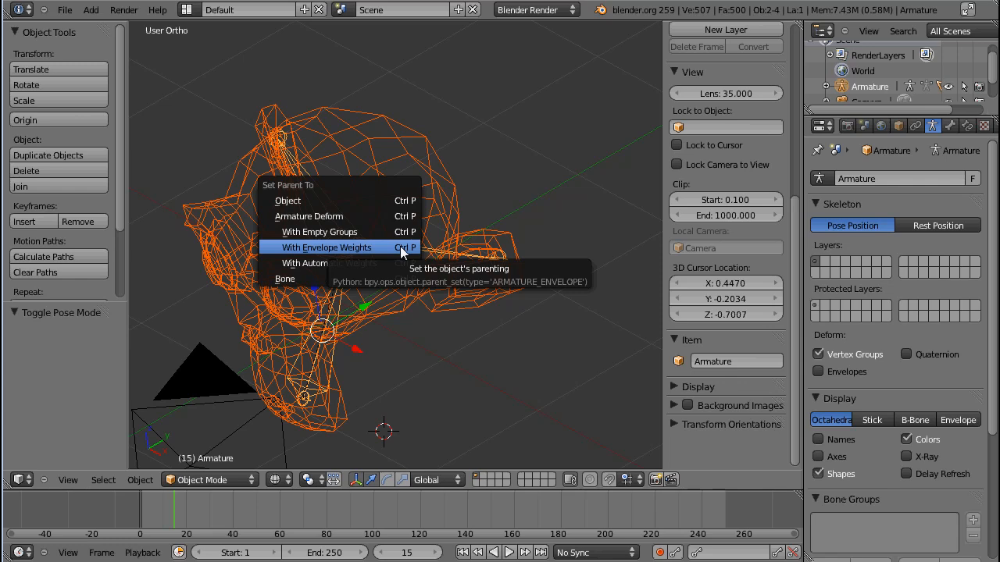
mouse_move(328, 263)
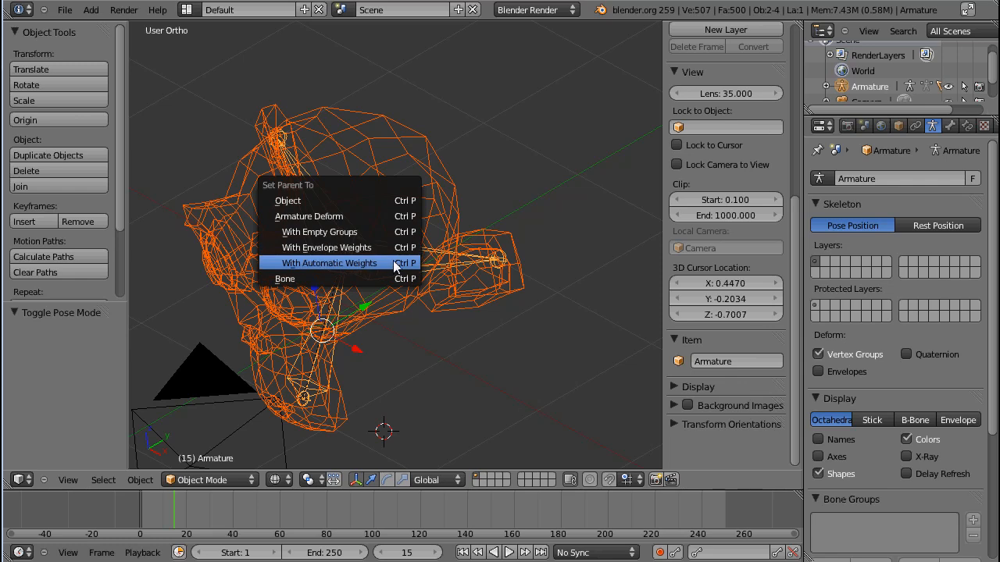
Step: Parent the Monkey mesh to the armature using With Automatic Weights
left_click(329, 262)
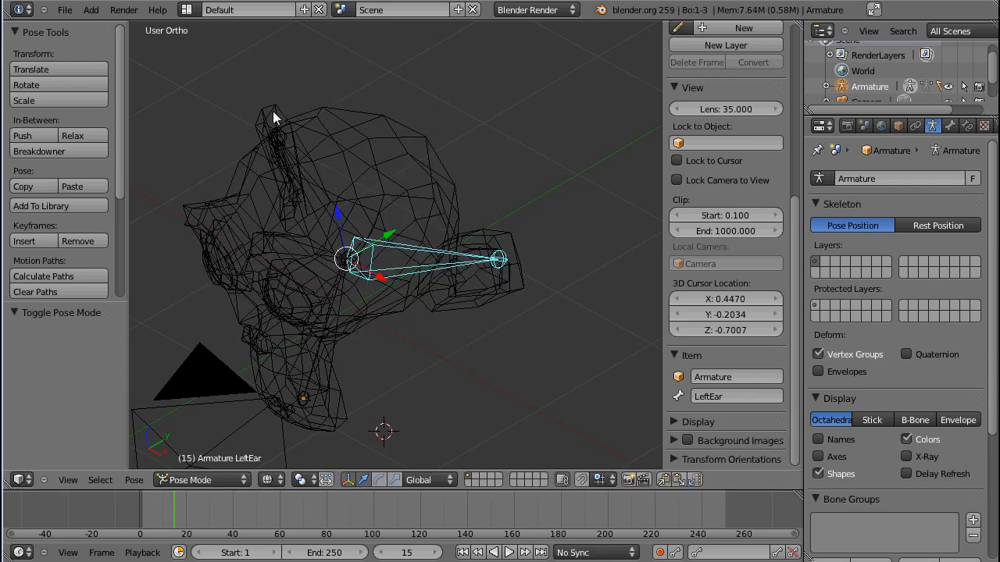
Step: Display the armature as Envelopes, showing the LeftEar bone's influence volume around the ear
left_click(278, 139)
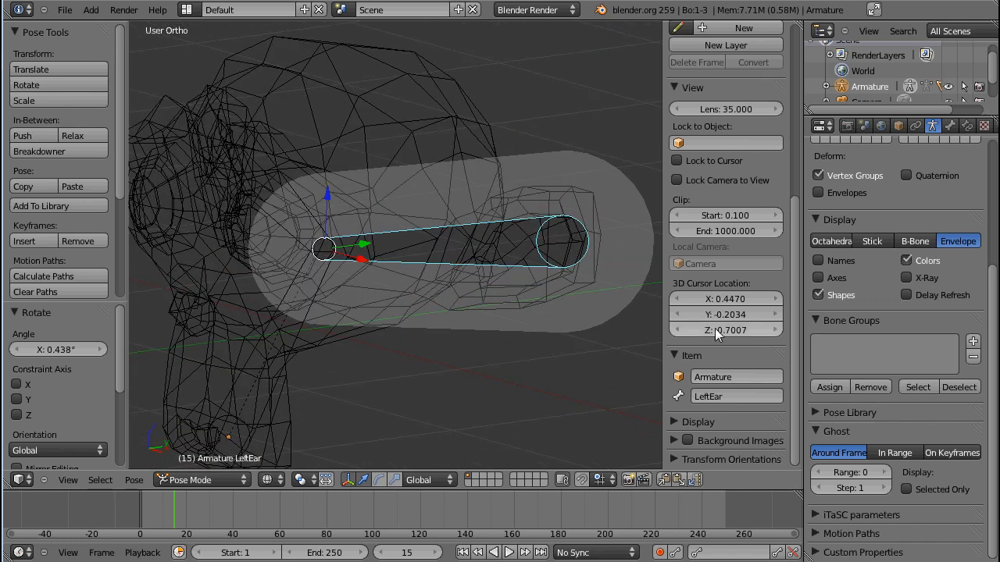
mouse_move(863, 199)
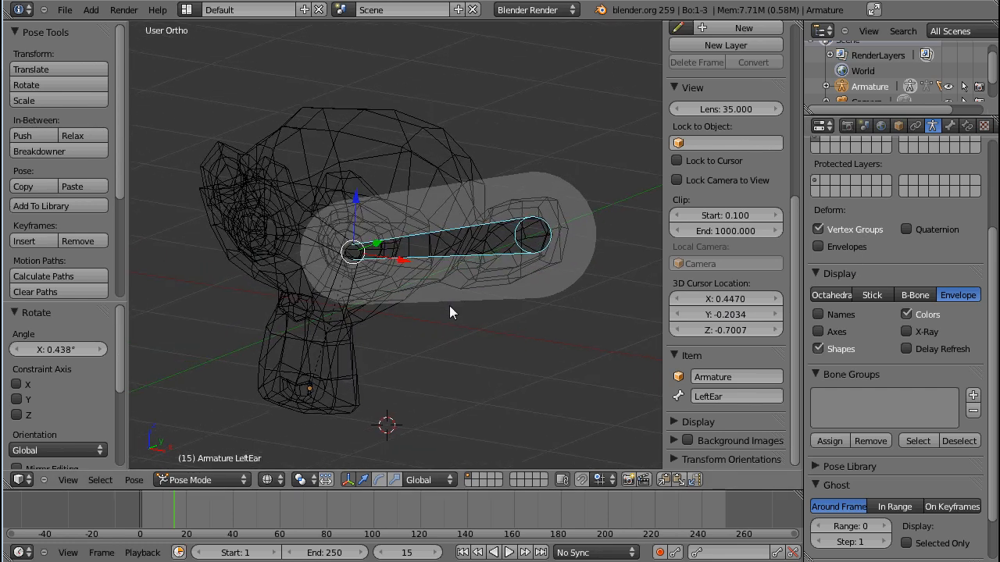
mouse_move(472, 203)
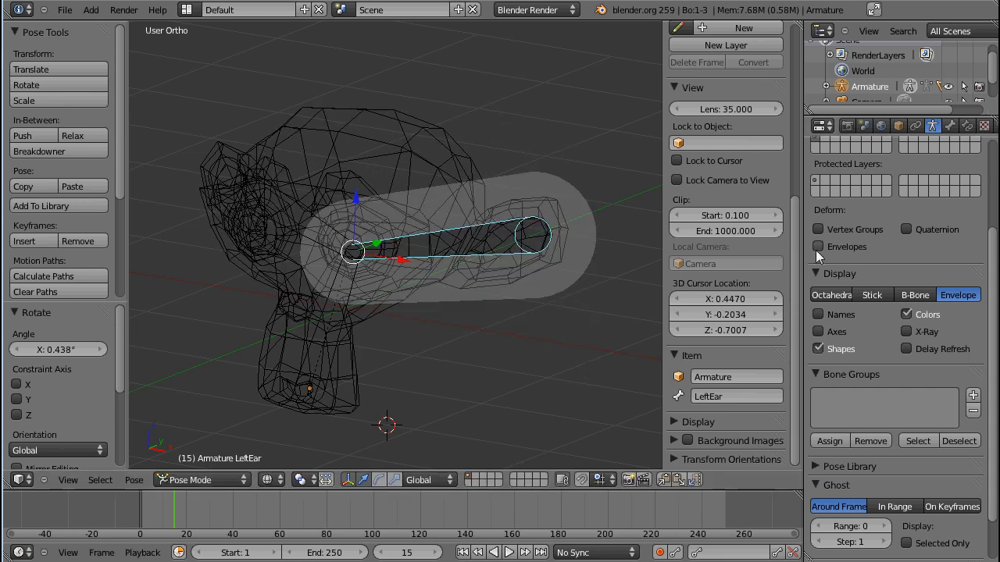
Step: In the armature's Deform panel, disable Envelopes and enable Vertex Groups
left_click(818, 246)
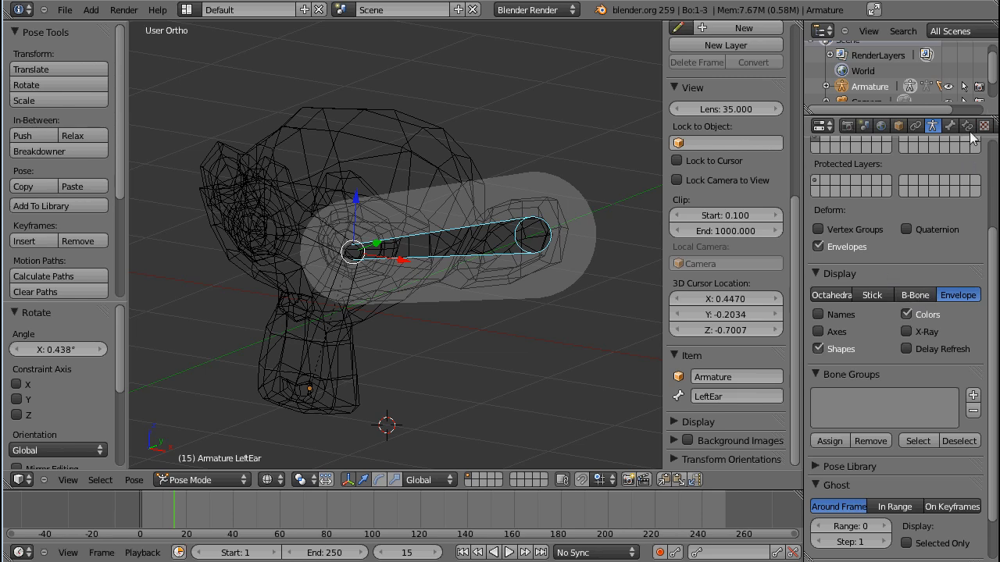
mouse_move(859, 223)
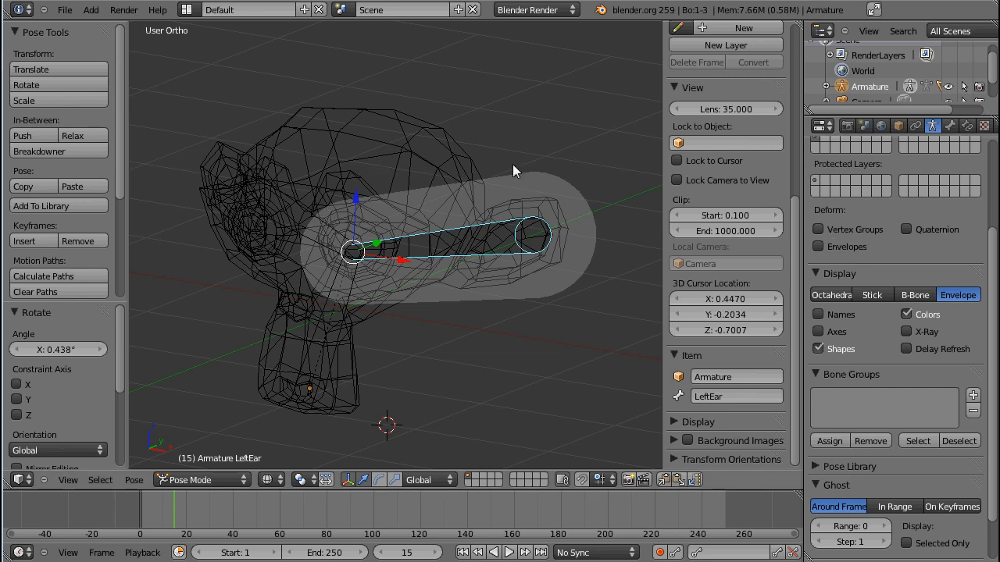
mouse_move(283, 297)
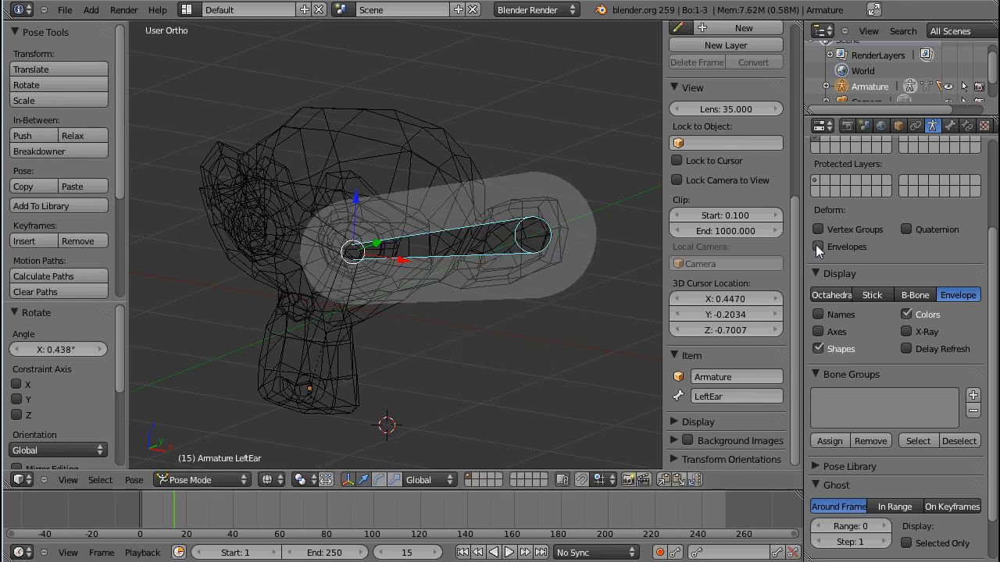
left_click(817, 229)
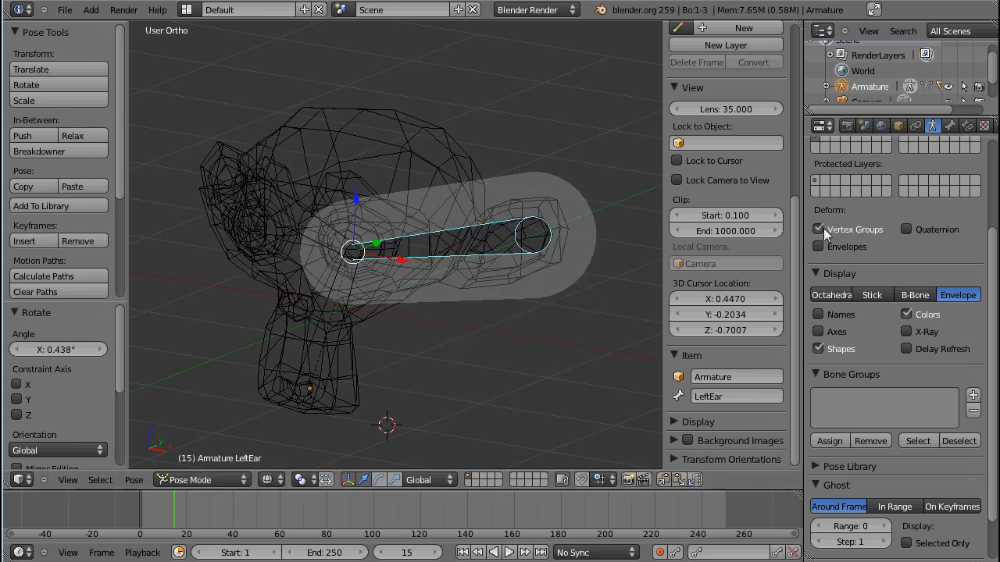
left_click(818, 228)
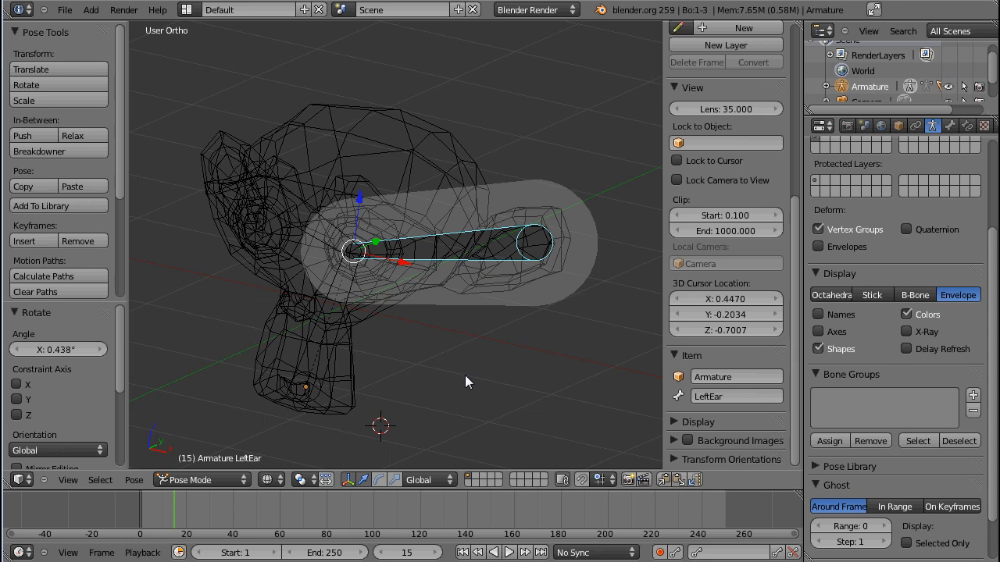
mouse_move(678, 364)
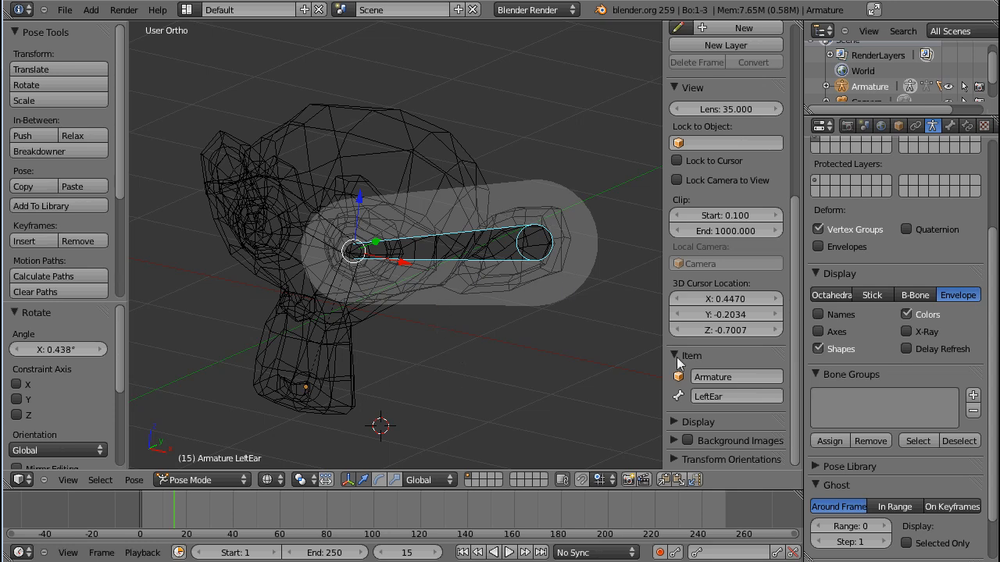
mouse_move(906, 268)
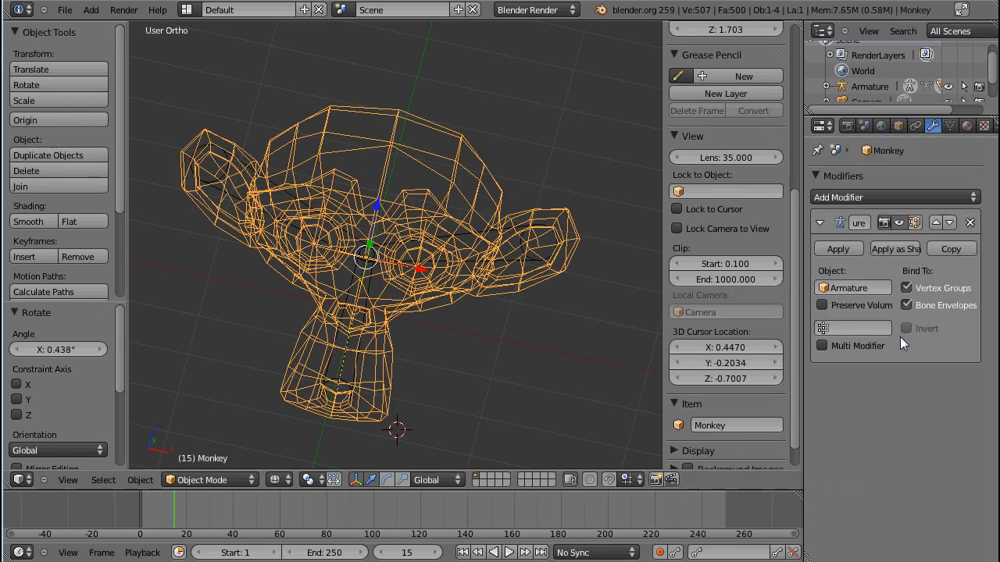
Step: Uncheck Bone Envelopes in the Monkey's Armature modifier, leaving only vertex group binding
left_click(905, 304)
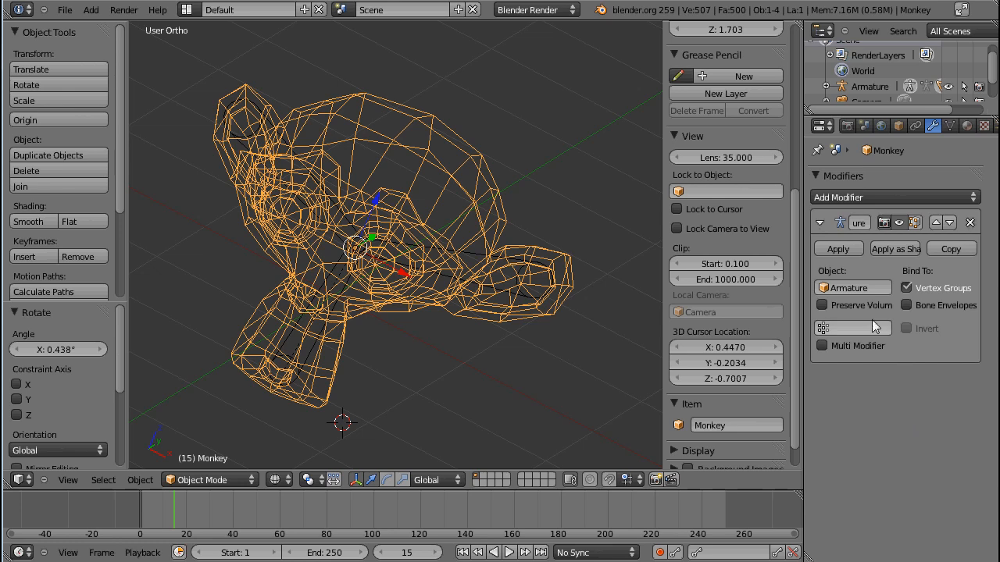
mouse_move(874, 328)
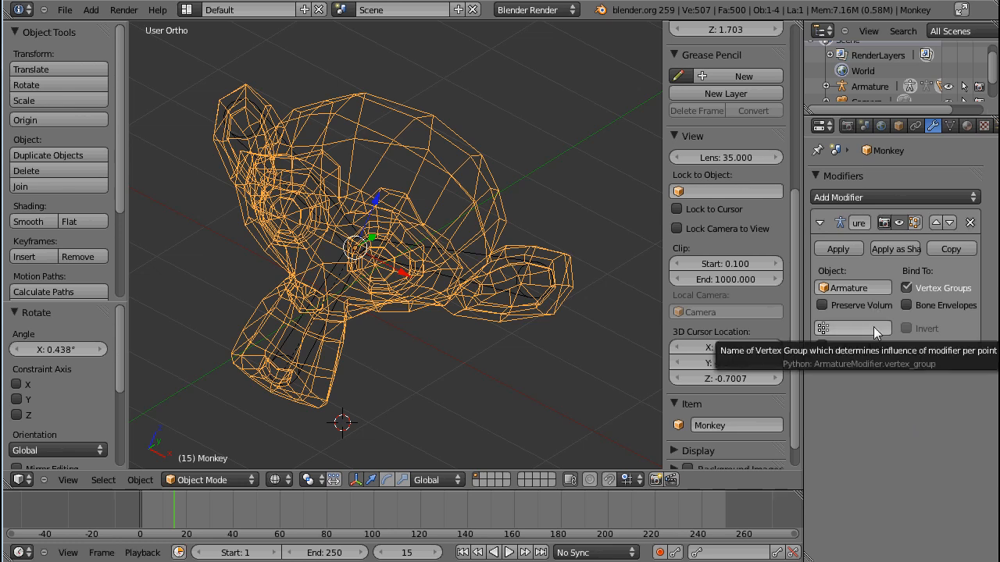
Step: Enable Preserve Volume in the Armature modifier so the deformed ear stays full
left_click(822, 305)
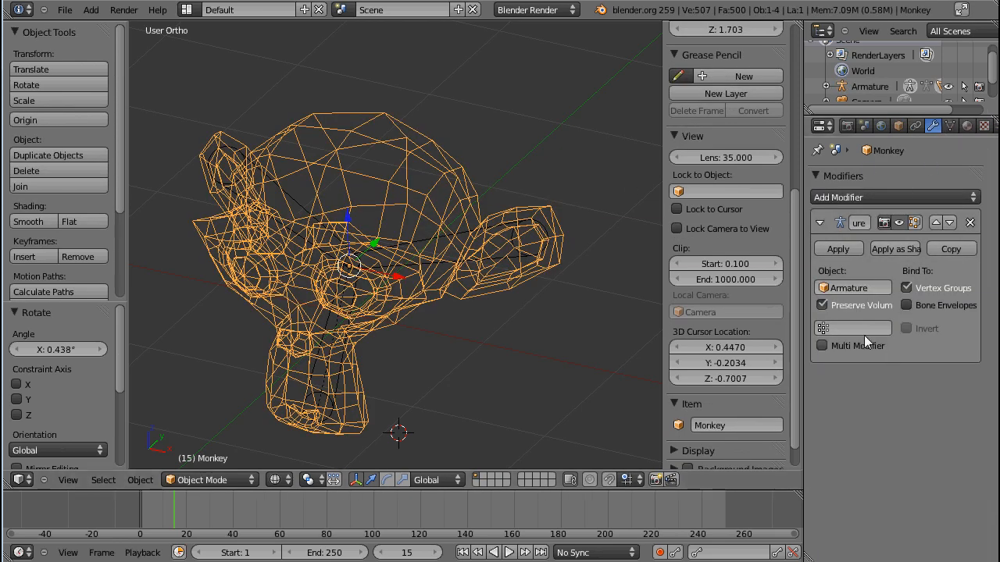
mouse_move(851, 328)
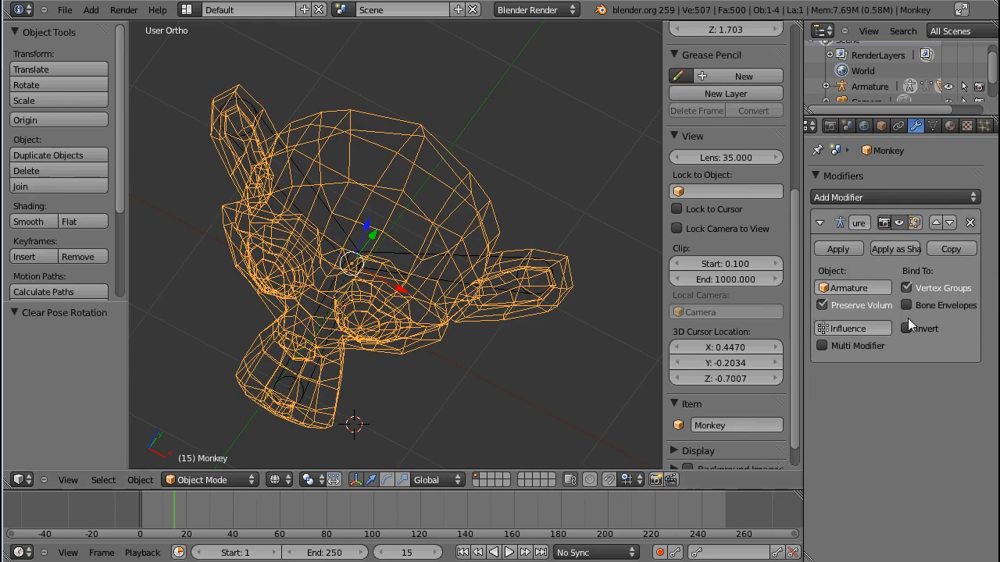
Step: Set the Armature modifier's vertex group field to Influence
left_click(933, 126)
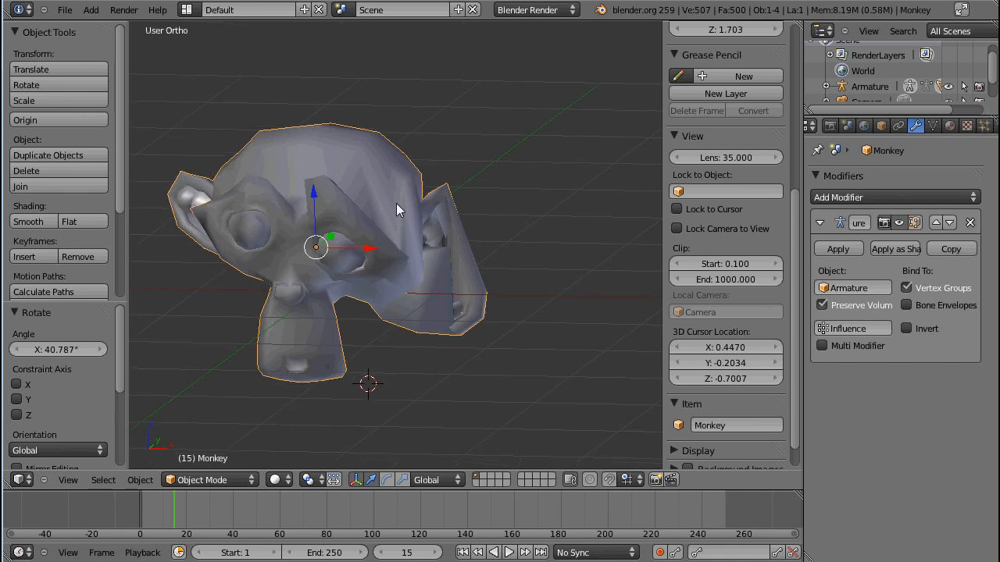
Step: Switch to Solid shading, inspect the ear, and invert the Influence group in the modifier
left_click(906, 328)
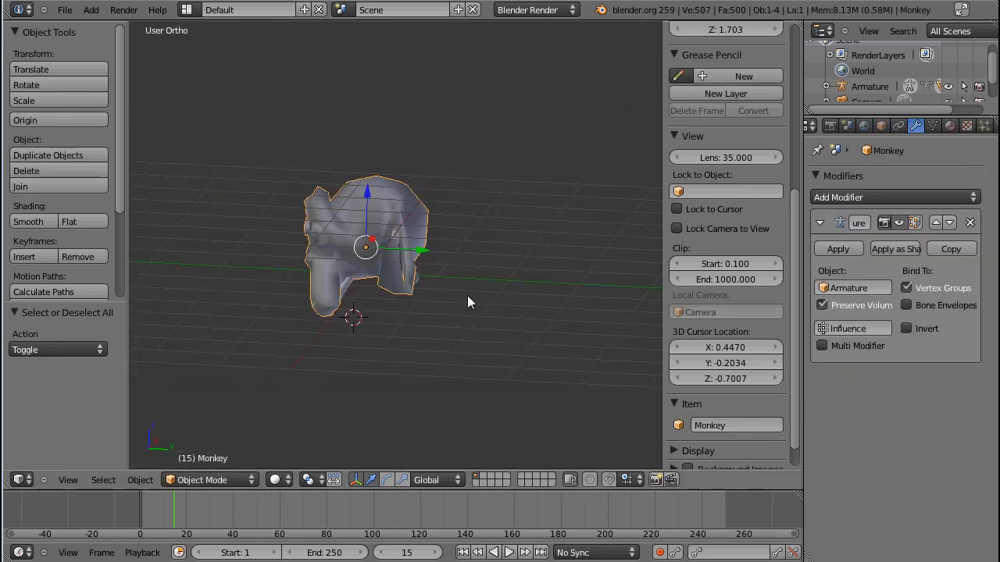
left_click_drag(468, 303, 391, 223)
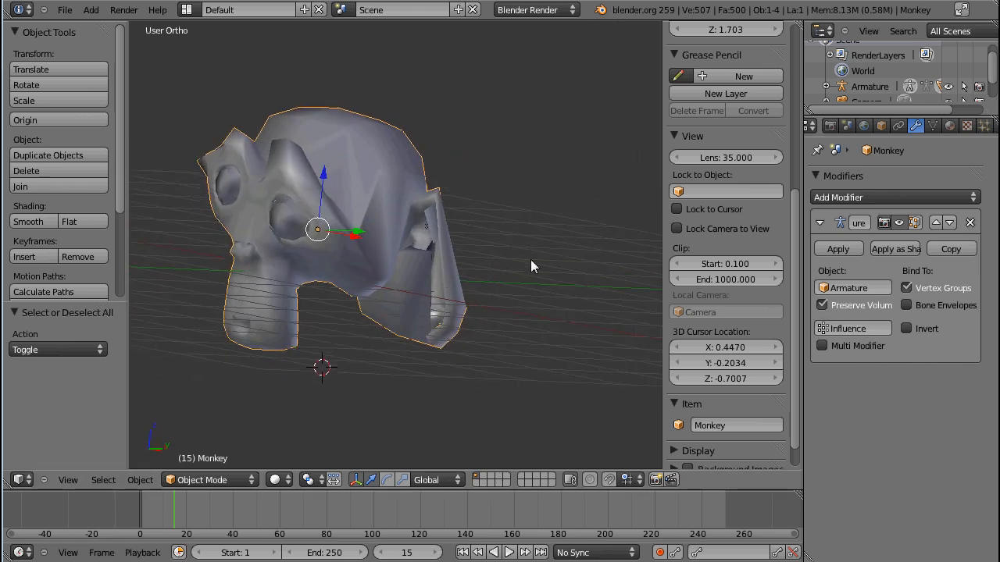
mouse_move(468, 323)
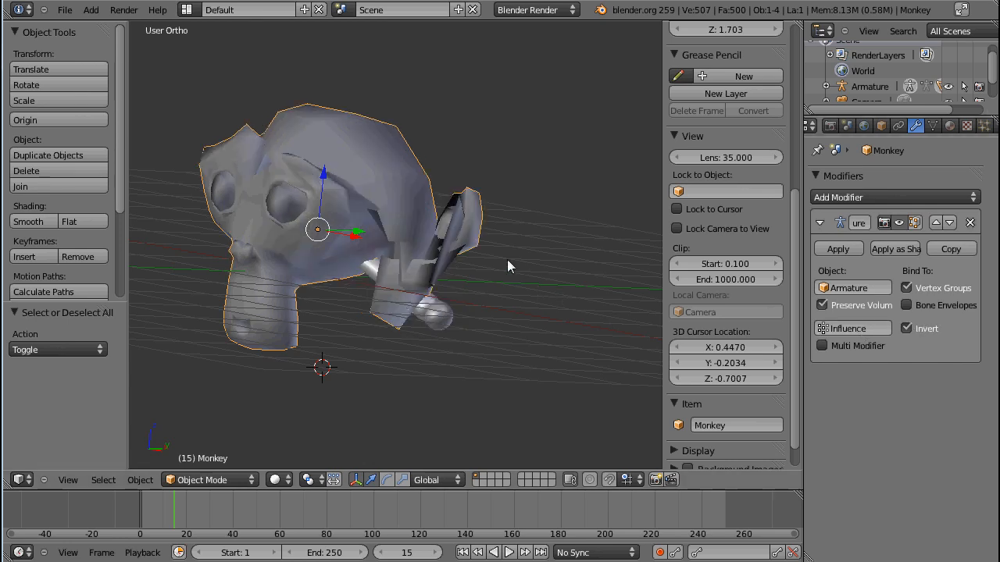
left_click_drag(507, 266, 488, 271)
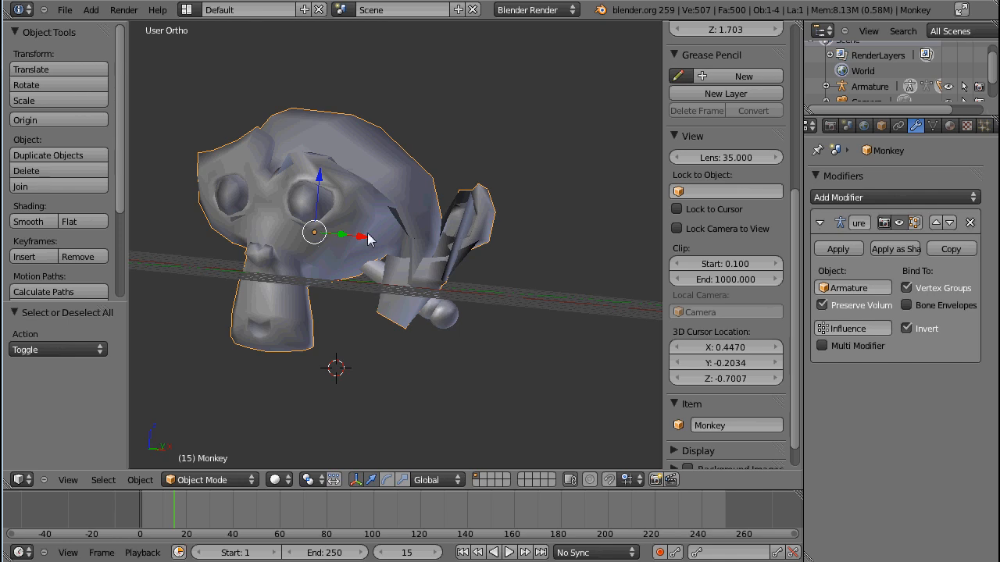
left_click(853, 328)
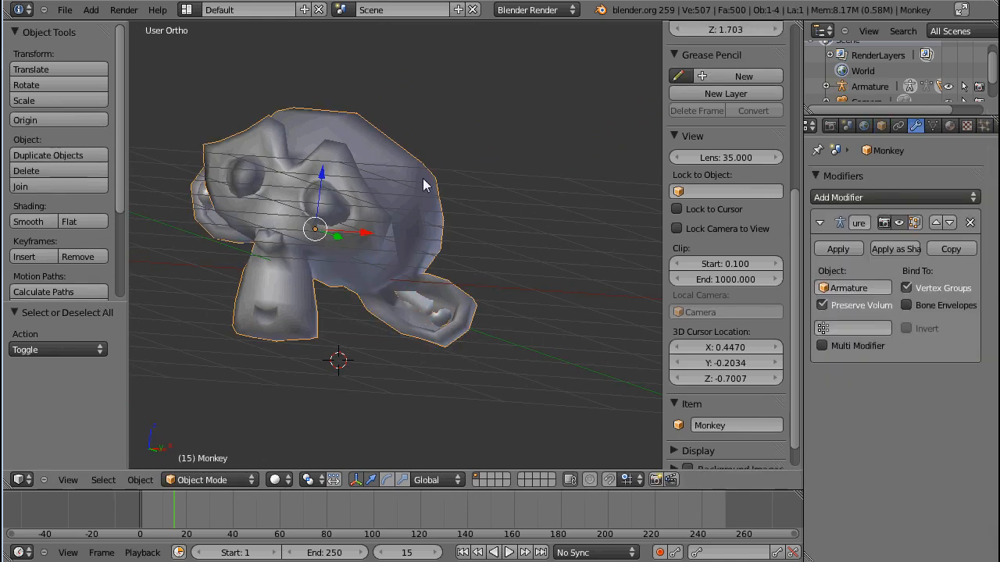
mouse_move(847, 335)
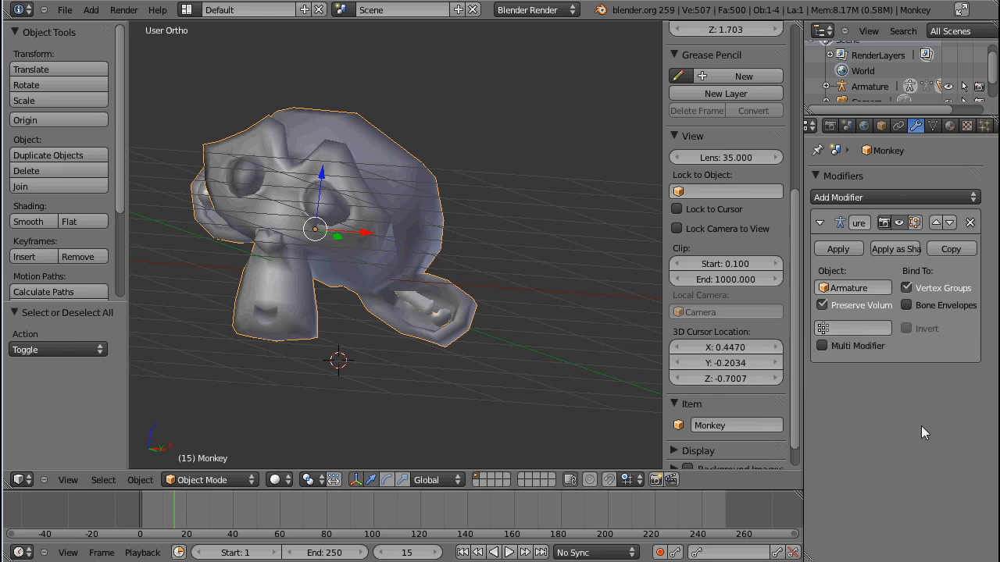
mouse_move(853, 327)
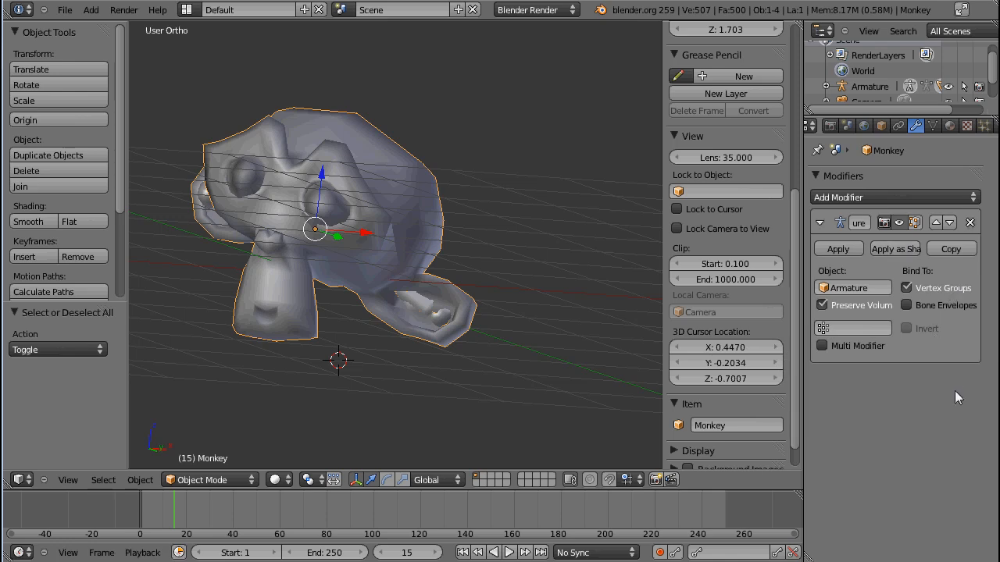
mouse_move(859, 355)
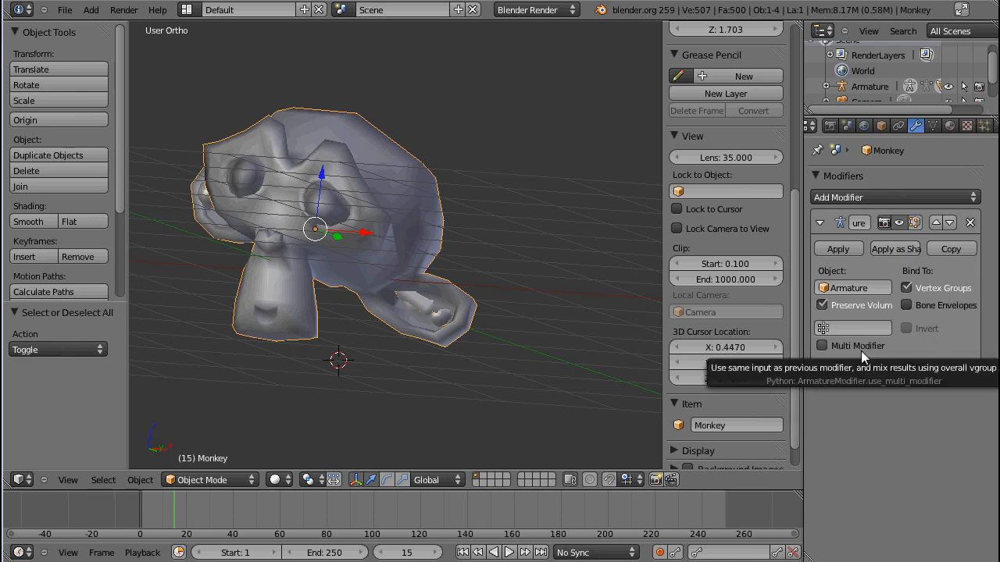
Step: Clear the Influence vertex group from the Armature modifier's vertex group field
left_click(950, 249)
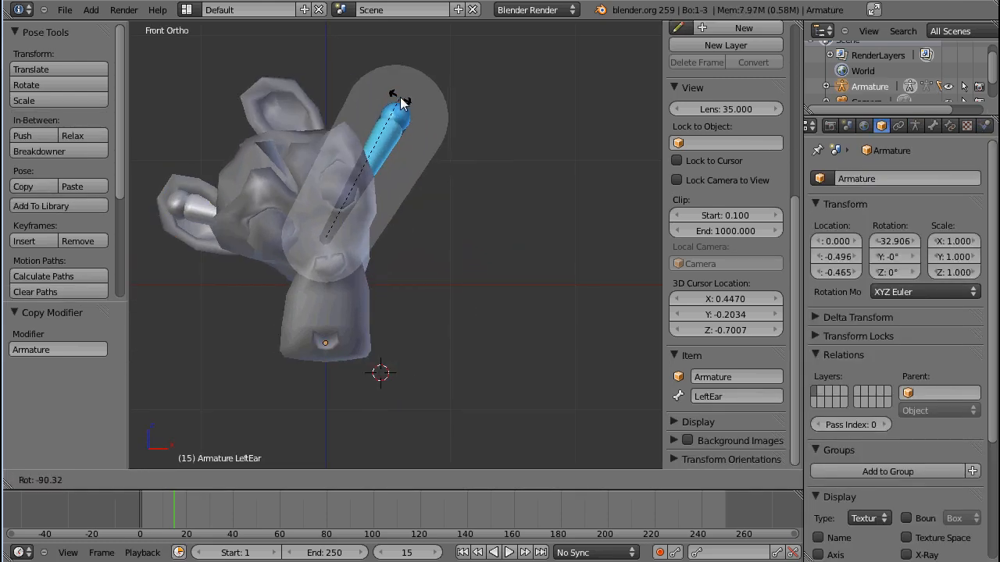
Step: Rotate the LeftEar bone about 17 degrees in front view so Suzanne's ear bends
left_click_drag(402, 101, 488, 180)
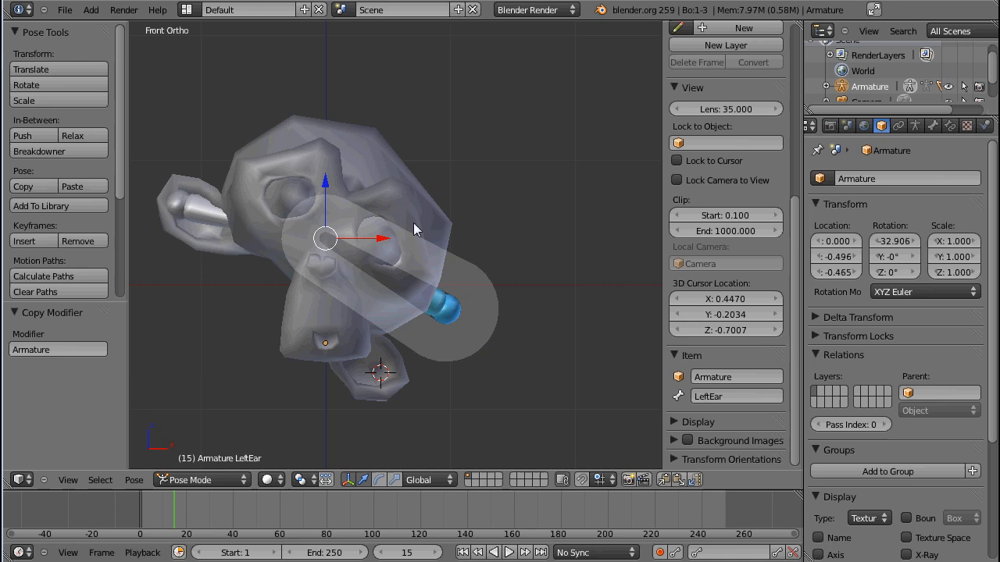
mouse_move(487, 307)
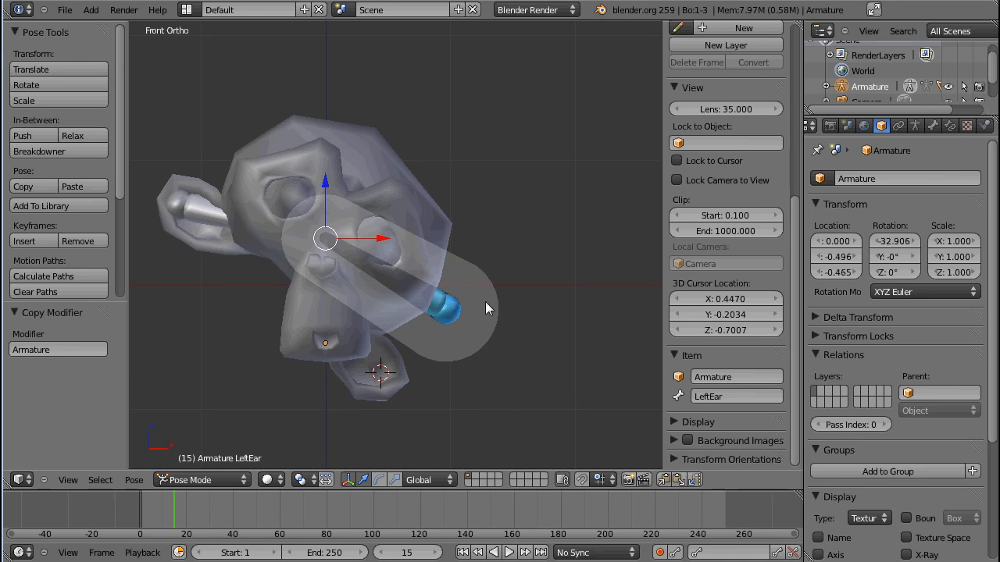
mouse_move(490, 326)
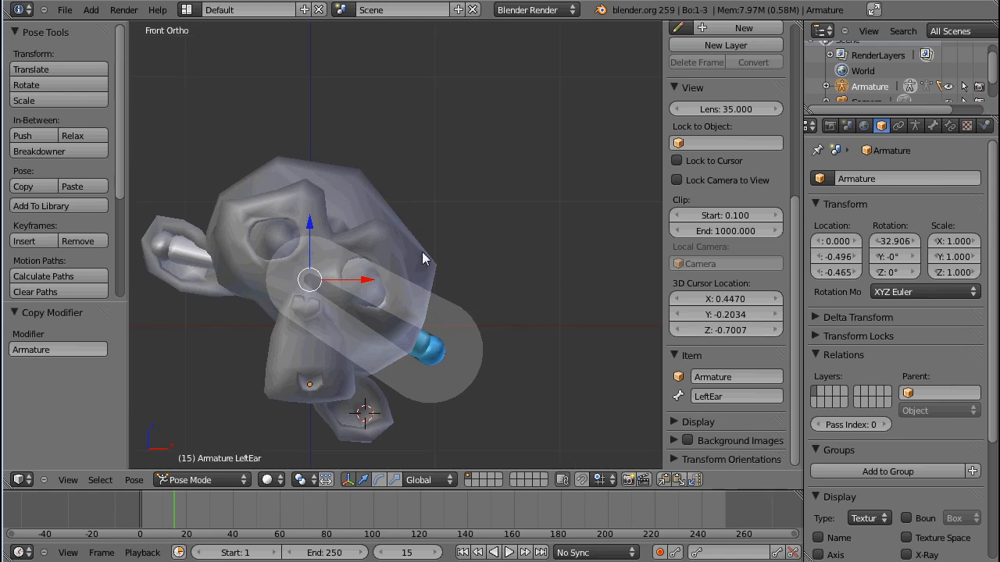
mouse_move(346, 310)
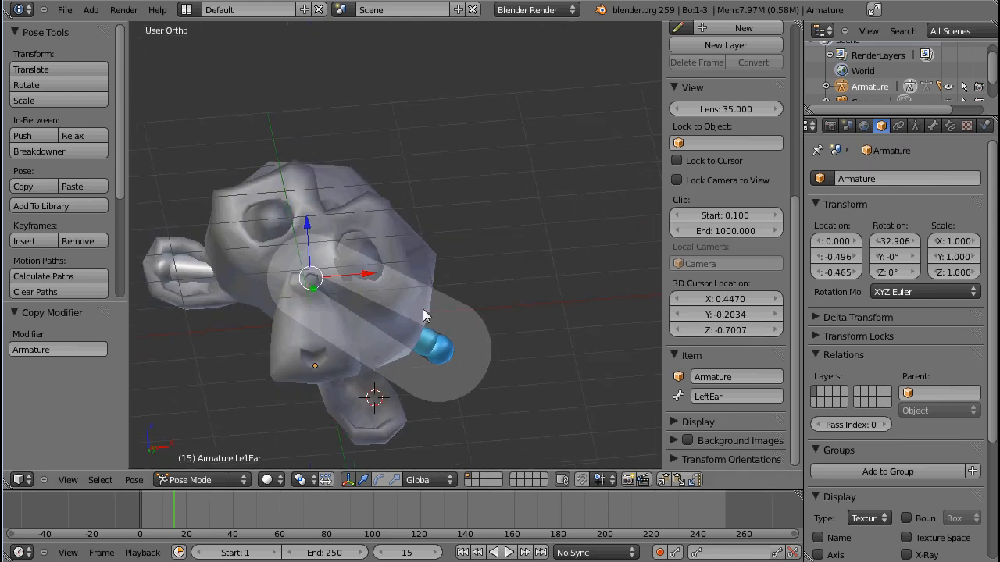
left_click_drag(425, 316, 469, 137)
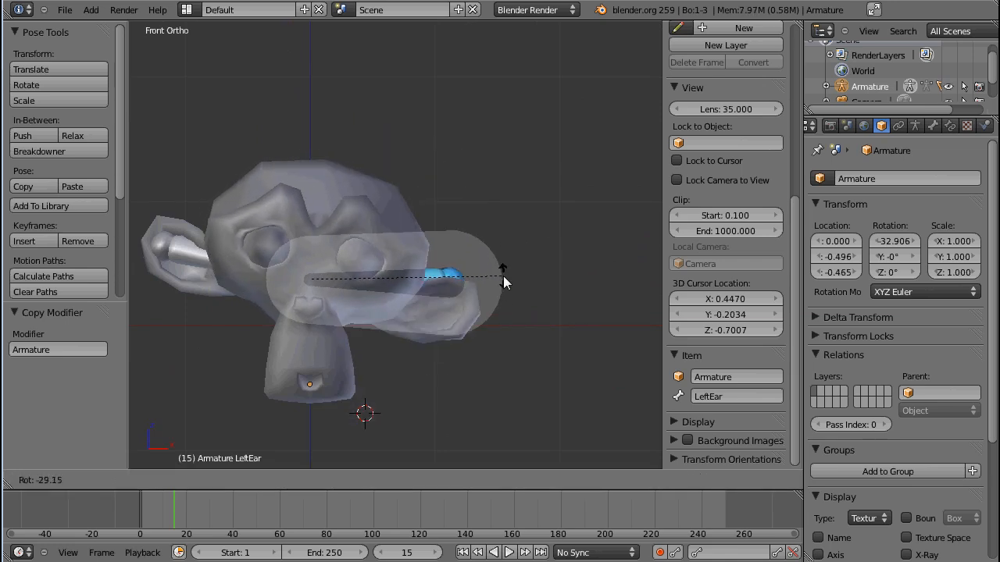
left_click_drag(503, 281, 500, 324)
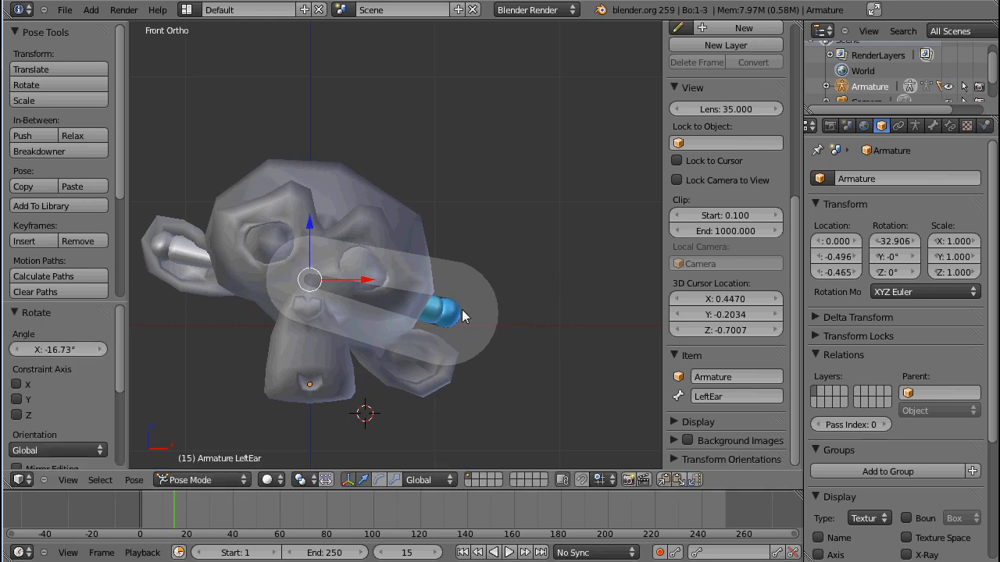
left_click(202, 479)
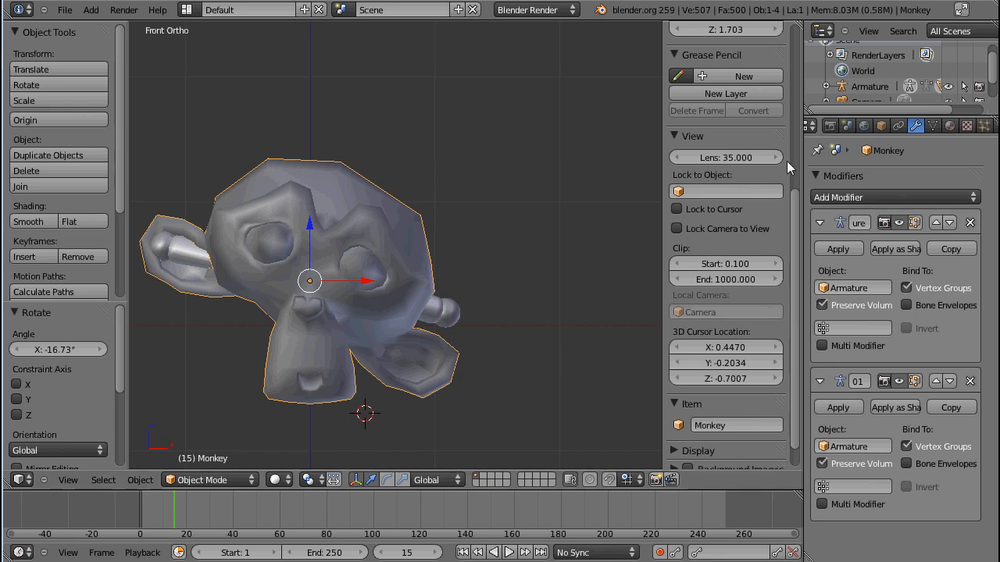
mouse_move(937, 369)
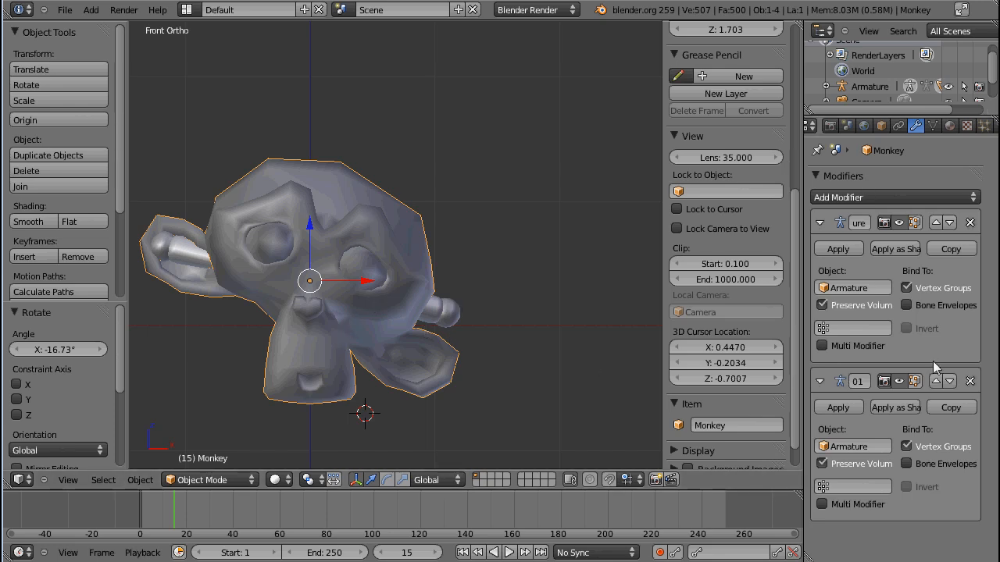
mouse_move(982, 418)
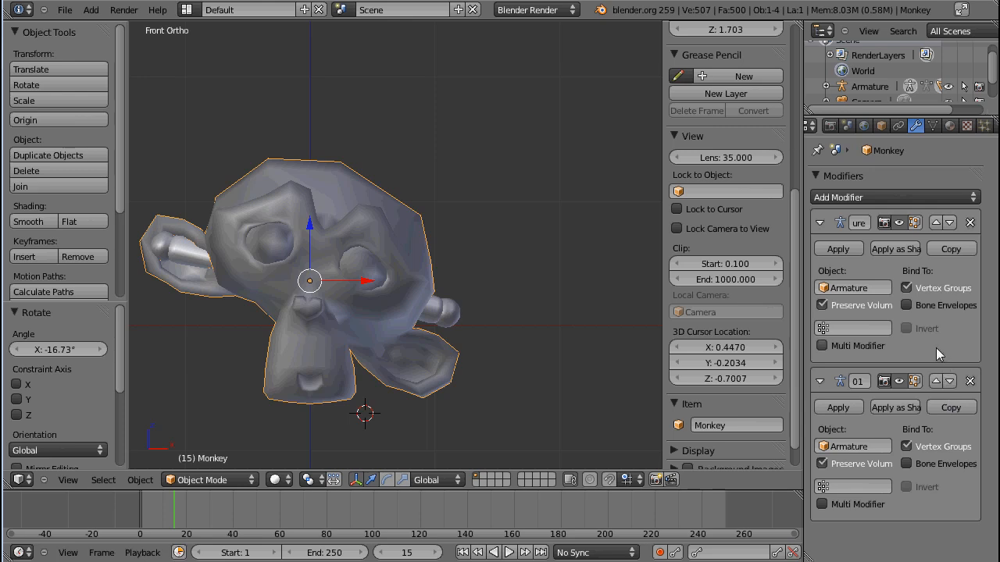
mouse_move(893, 217)
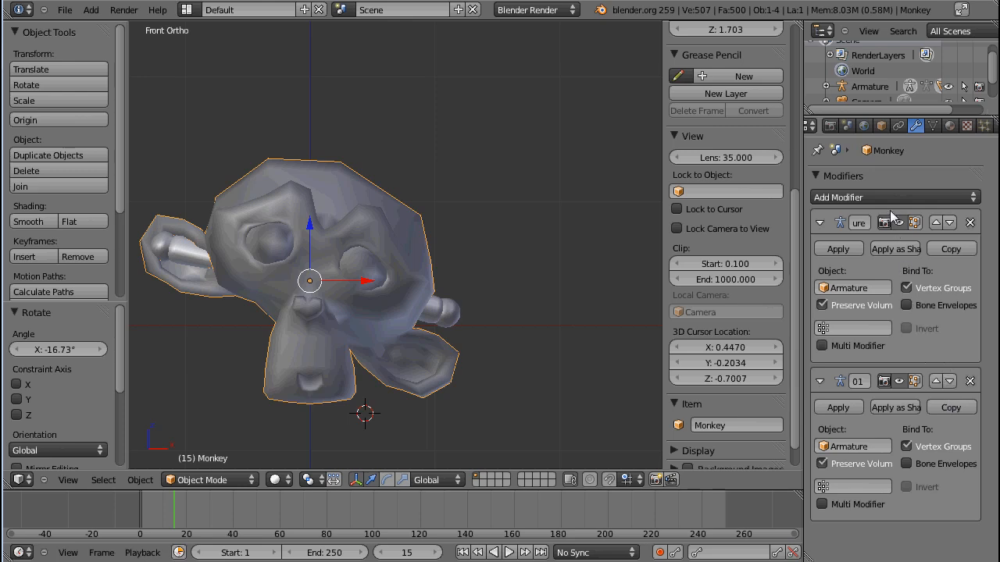
mouse_move(972, 210)
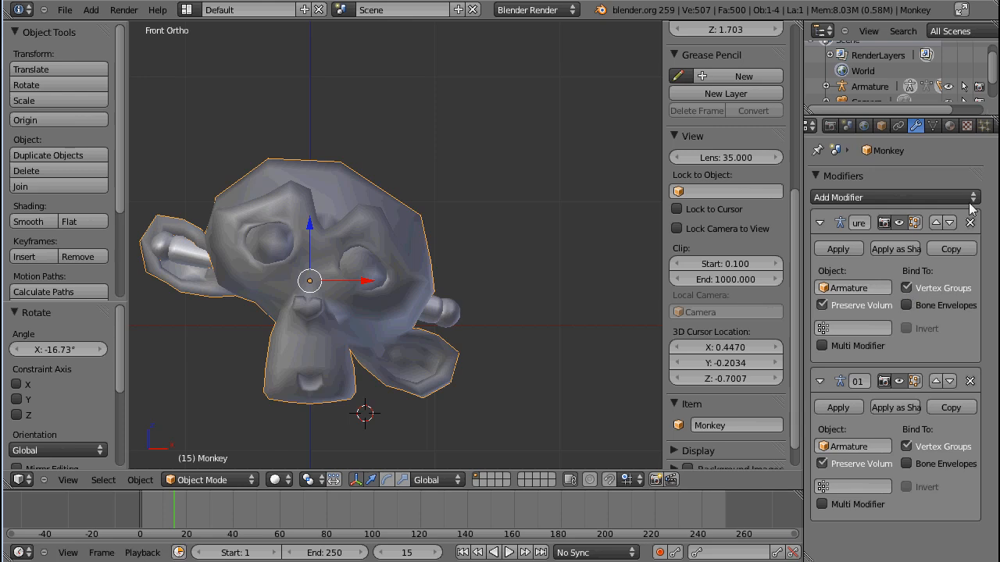
mouse_move(461, 281)
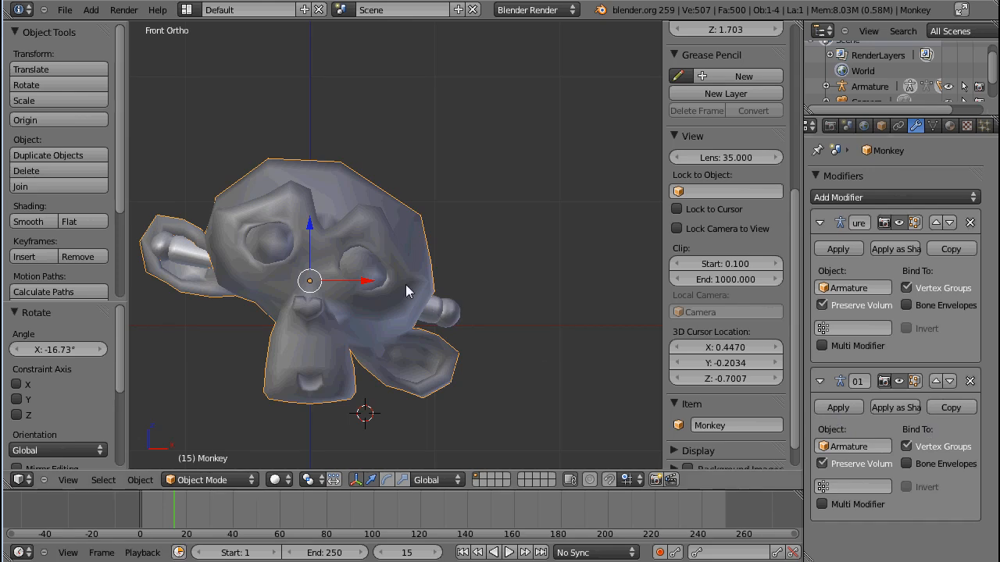
mouse_move(515, 372)
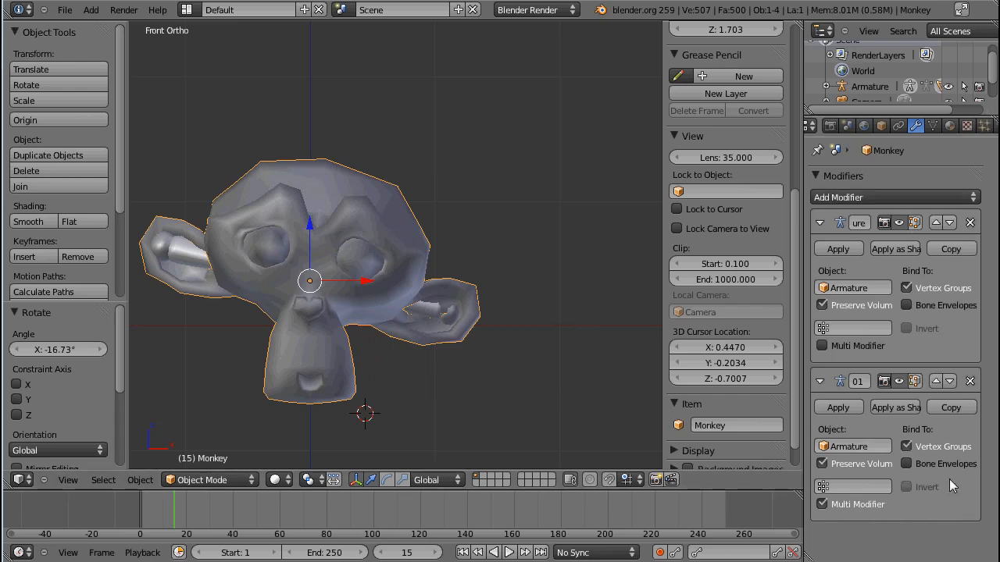
mouse_move(808, 259)
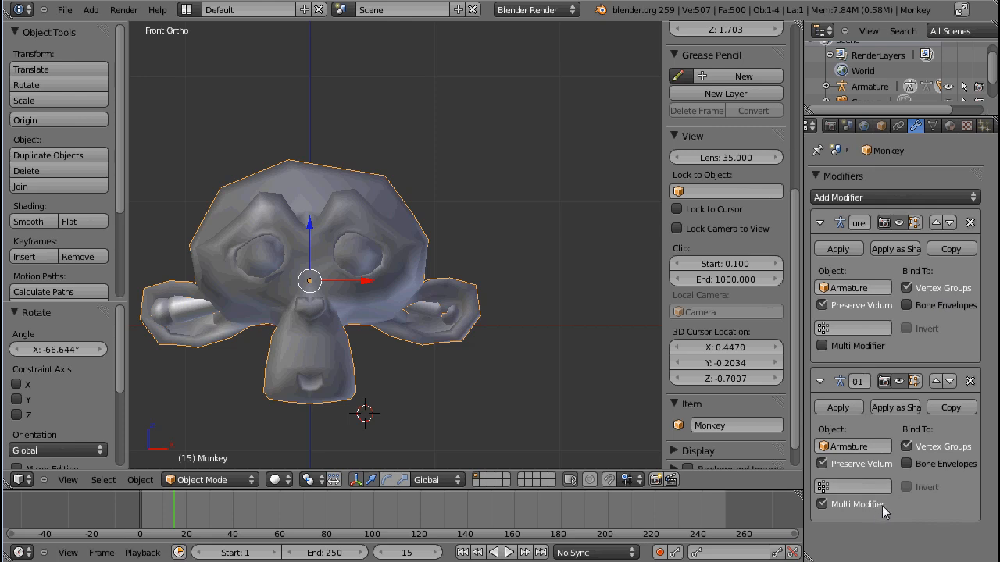
Step: Turn Multi Modifier off and remove the duplicate Armature modifier
left_click(822, 503)
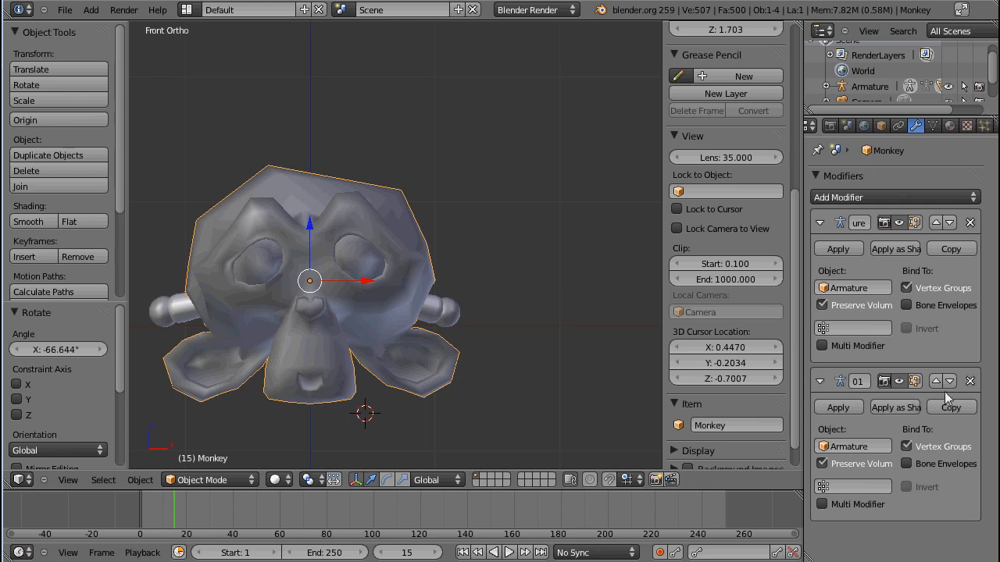
left_click(970, 381)
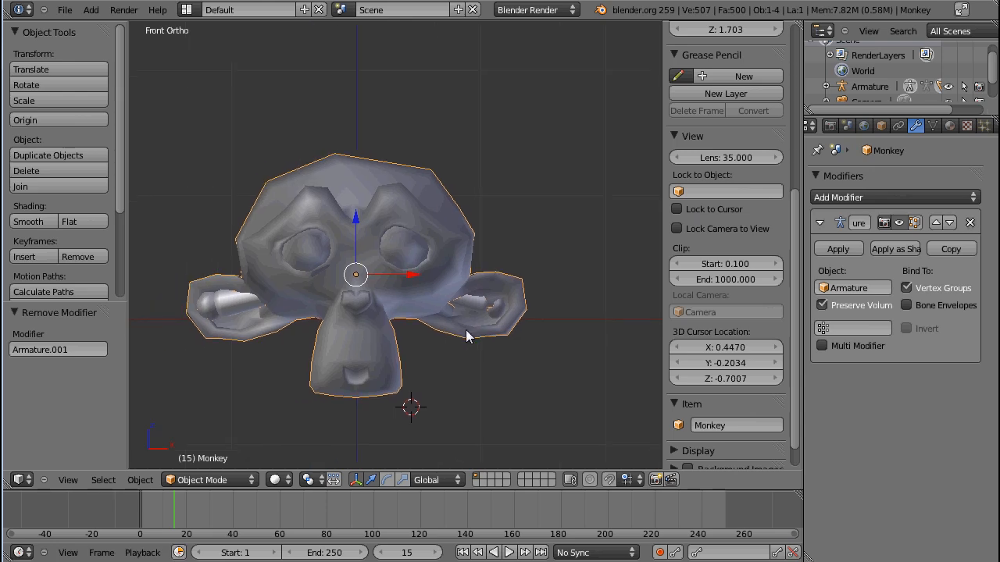
mouse_move(297, 285)
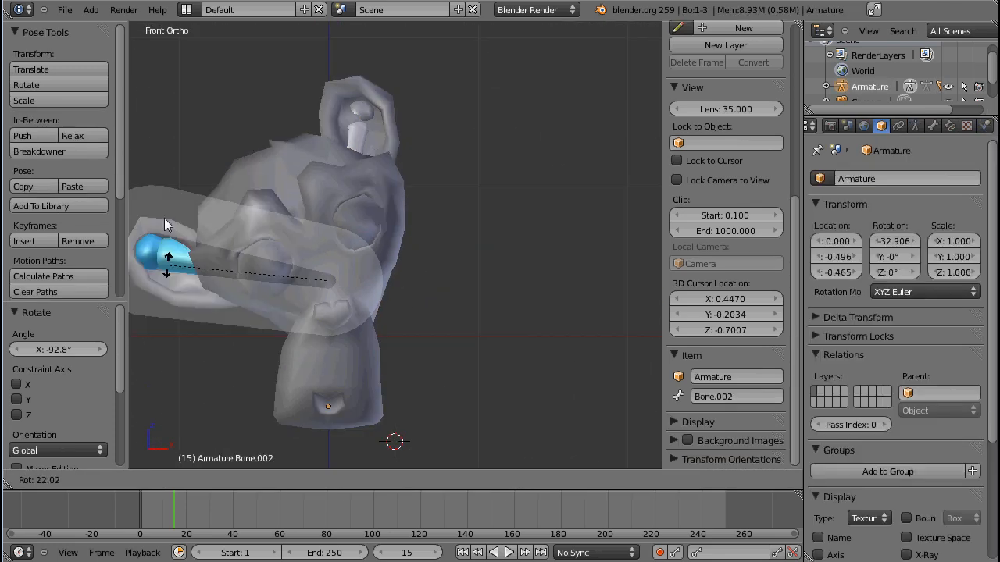
Step: Rotate the other ear bone in Pose Mode so that ear folds sharply
left_click_drag(164, 257, 258, 414)
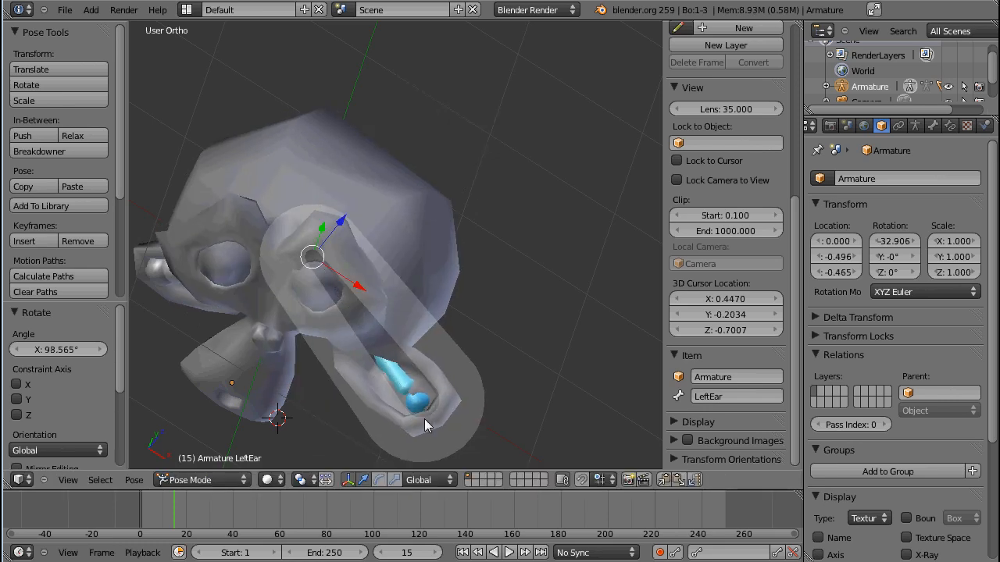
scroll("down", 3)
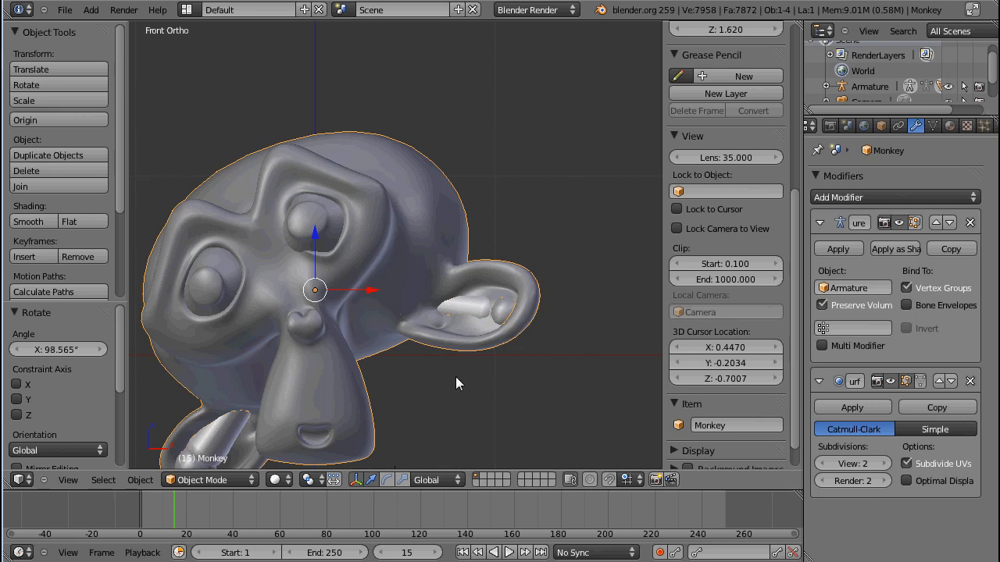
mouse_move(468, 417)
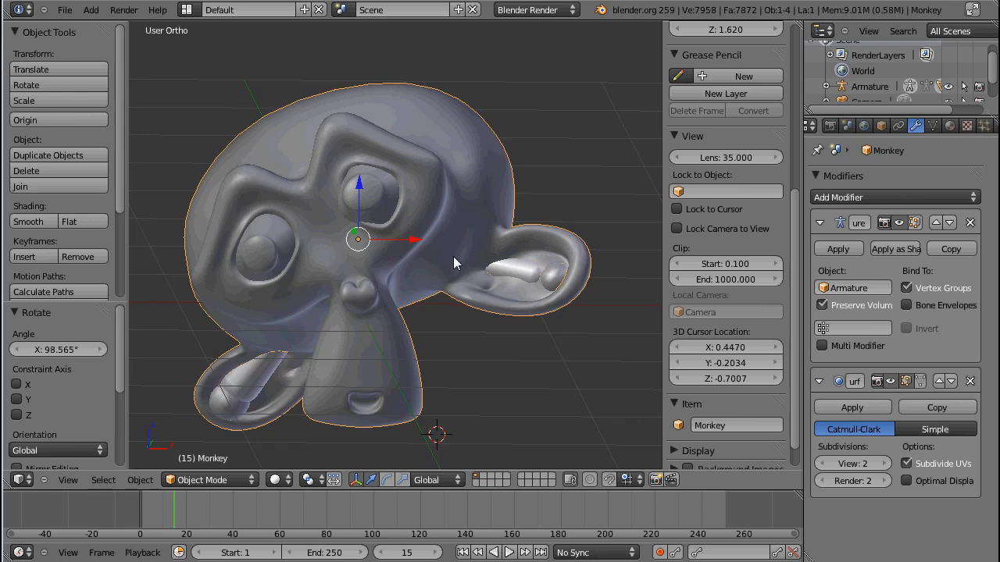
mouse_move(333, 186)
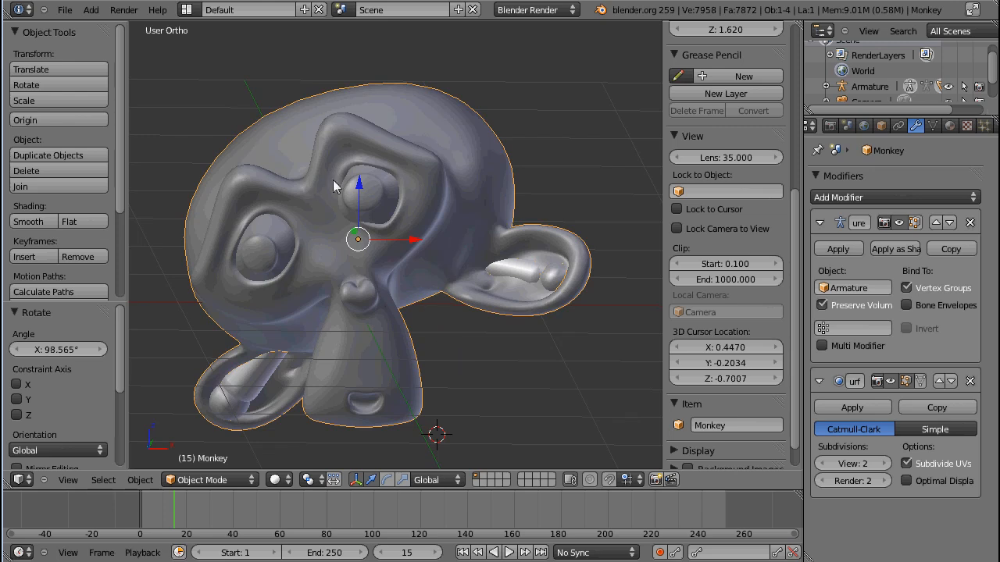
mouse_move(567, 268)
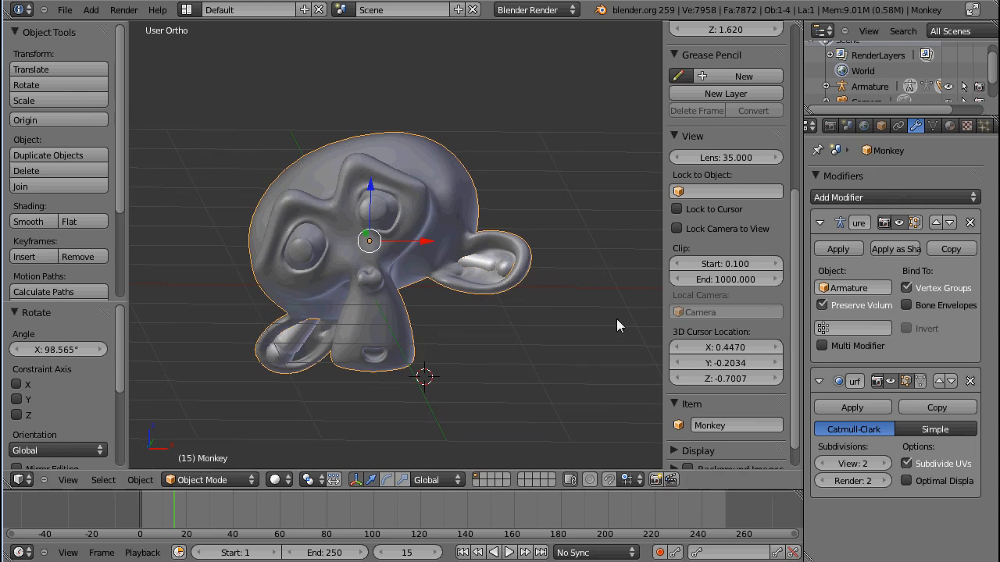
mouse_move(878, 511)
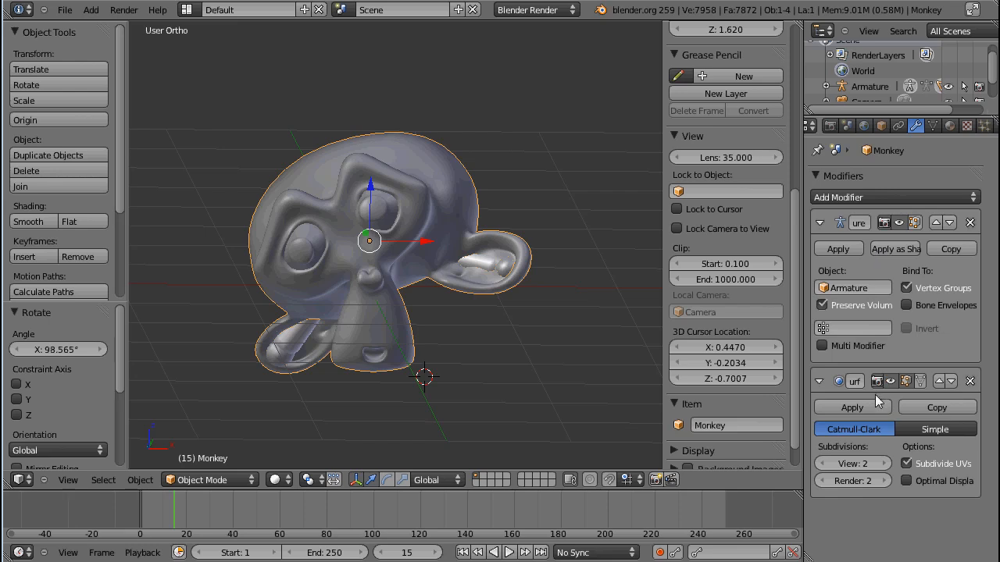
mouse_move(793, 262)
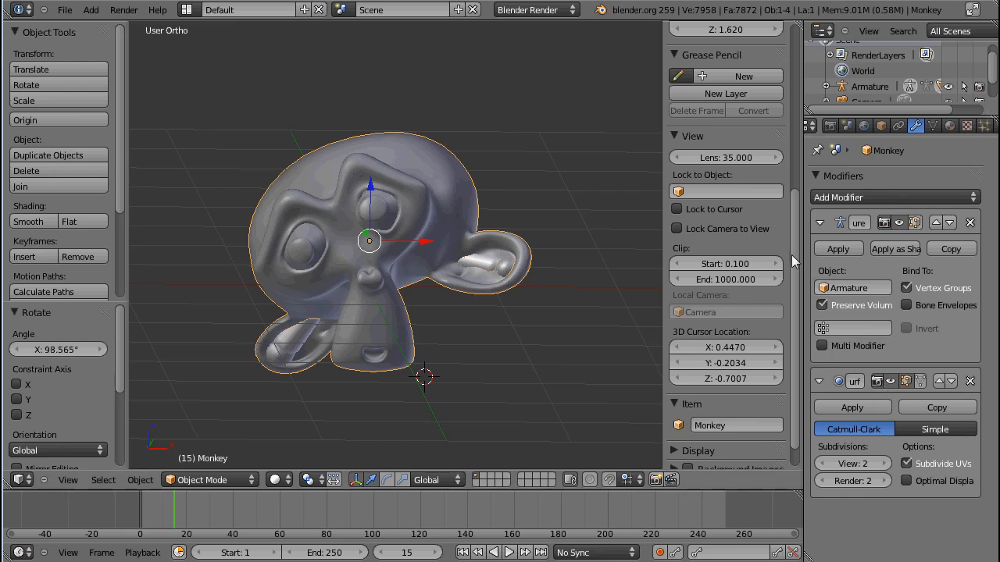